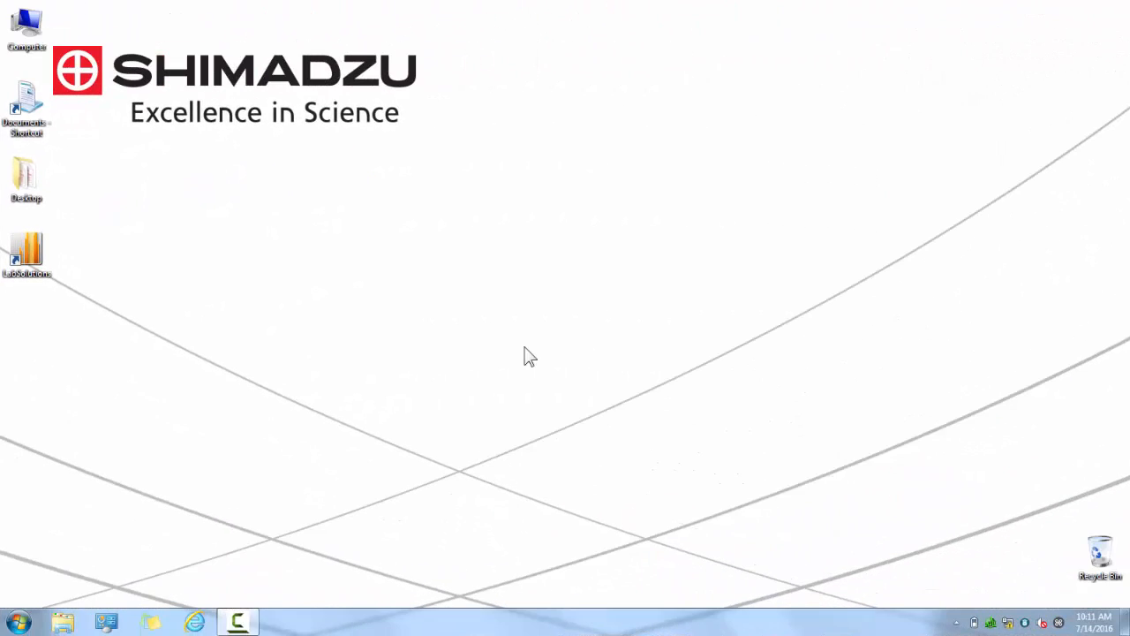
{"action": "mouse_move", "coordinate": [74, 263]}
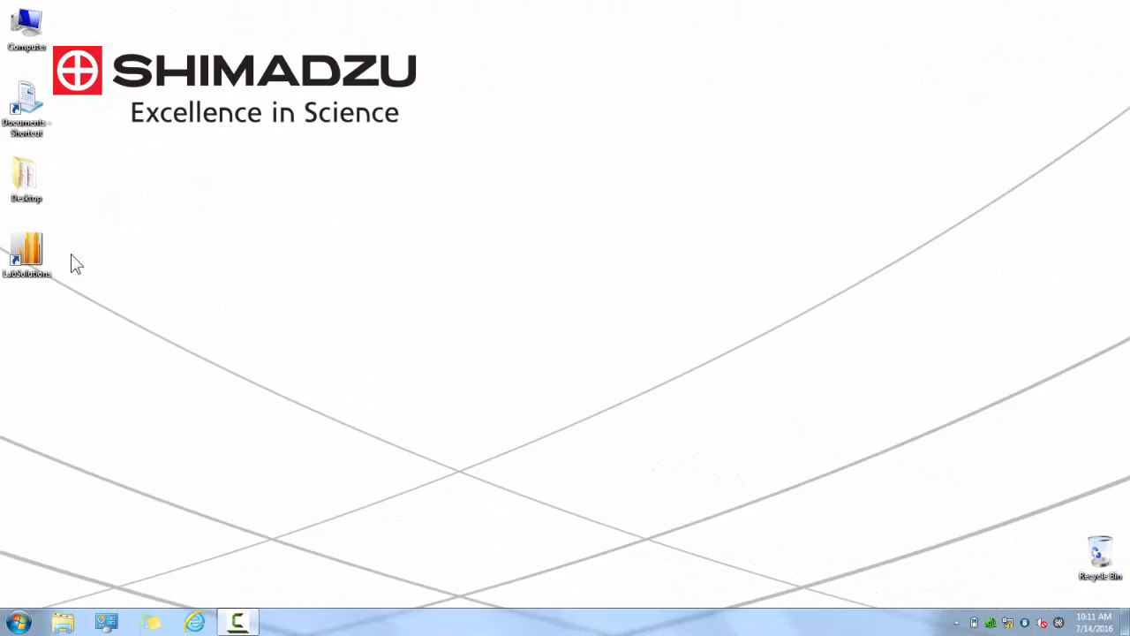
- Launch LabSolutions from the desktop and confirm the login
{"action": "double_click", "coordinate": [25, 256]}
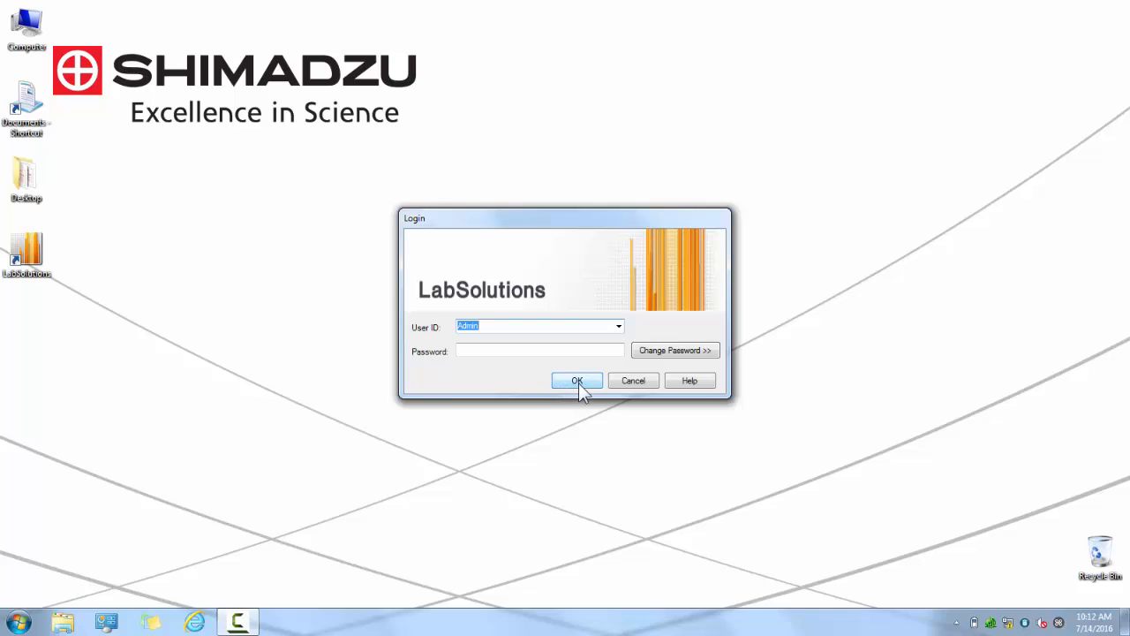
{"action": "left_click", "coordinate": [576, 381]}
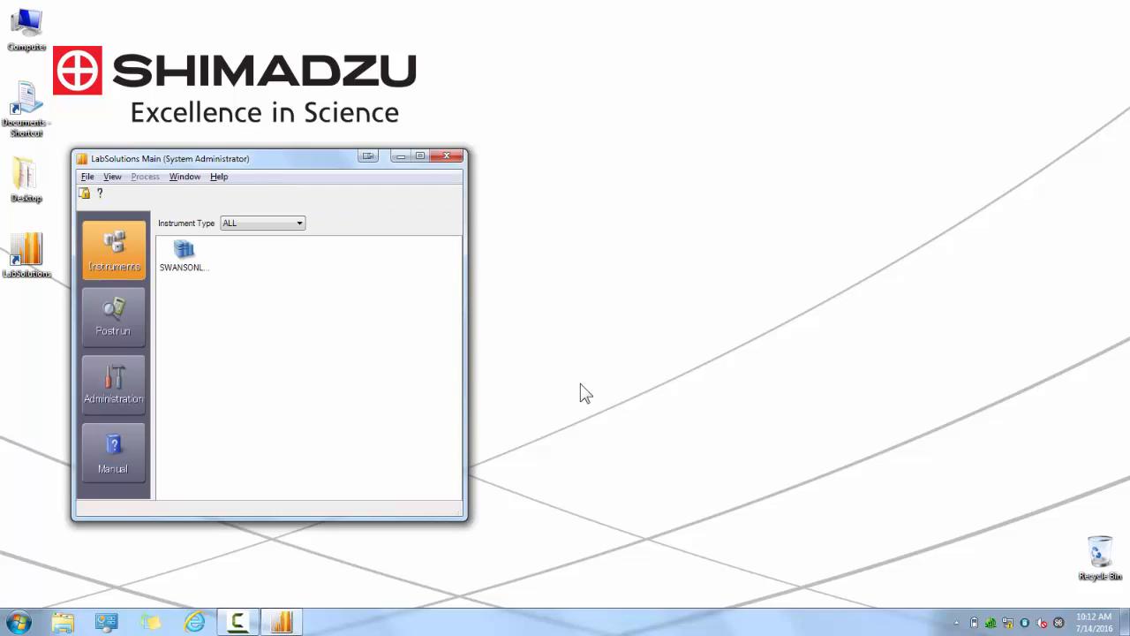
{"action": "mouse_move", "coordinate": [569, 388]}
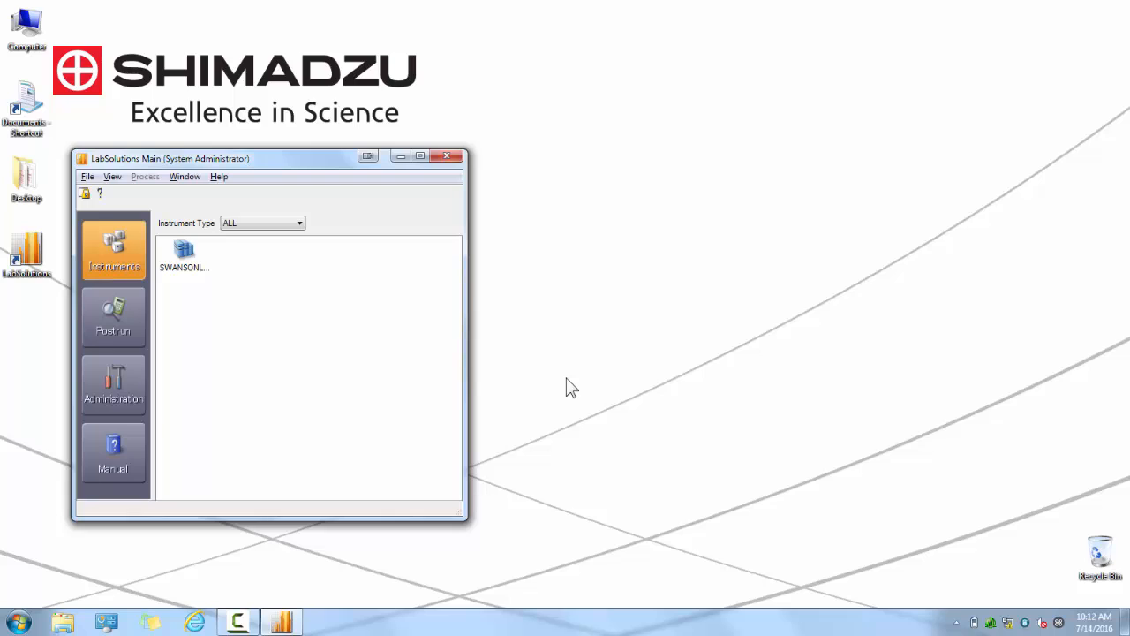
{"action": "mouse_move", "coordinate": [113, 251]}
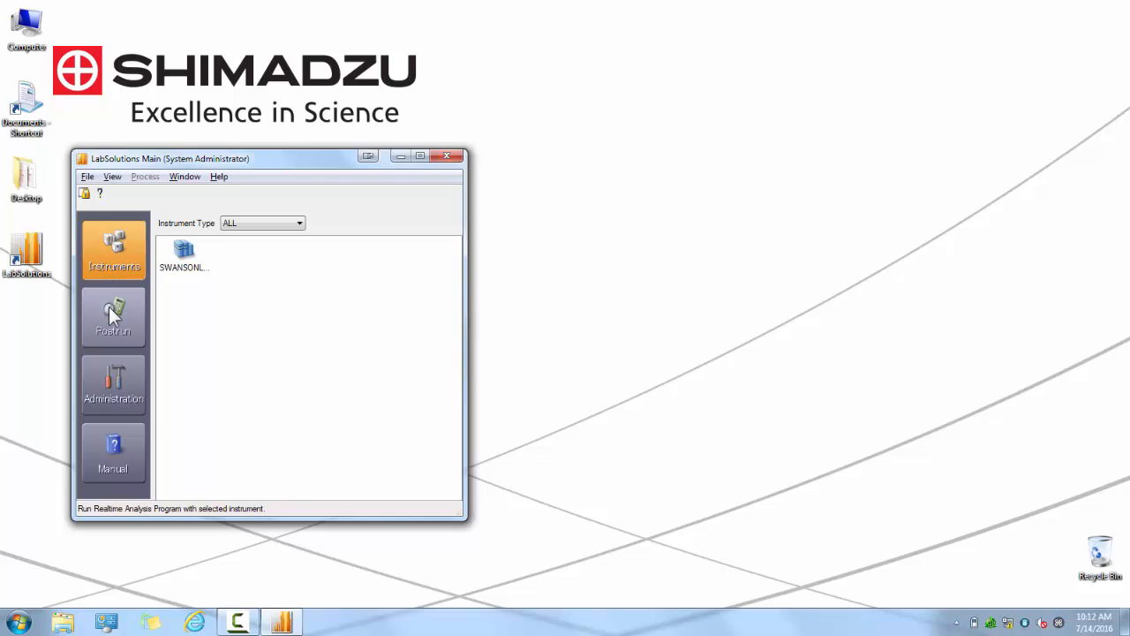
- Browse the Postrun, Administration and Manual sections from the left sidebar
{"action": "left_click", "coordinate": [113, 318]}
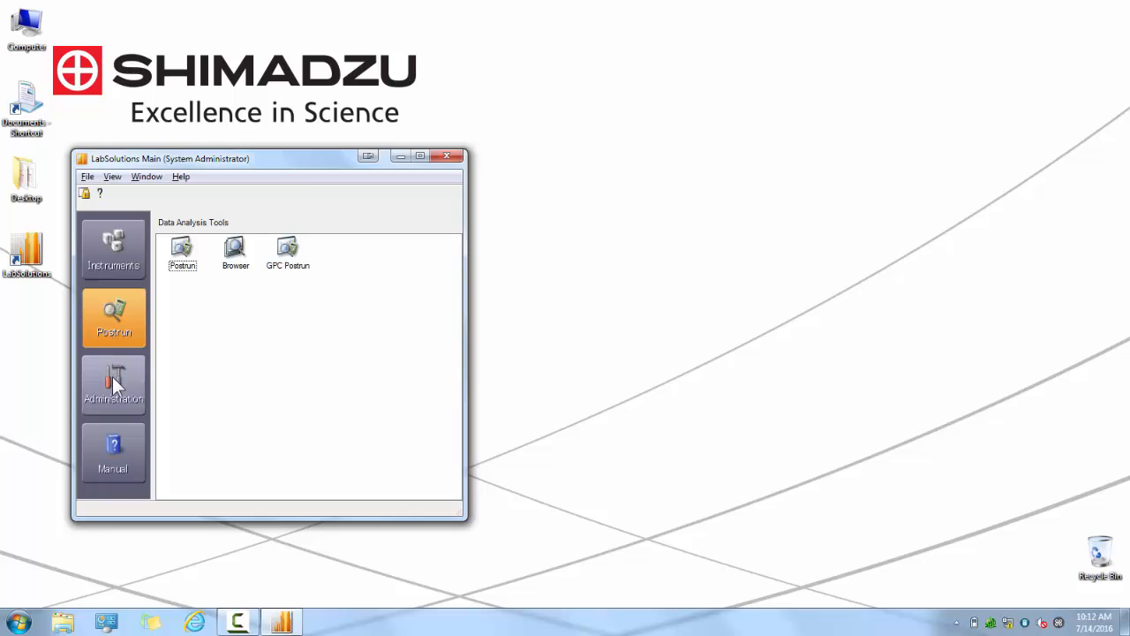
{"action": "left_click", "coordinate": [113, 385]}
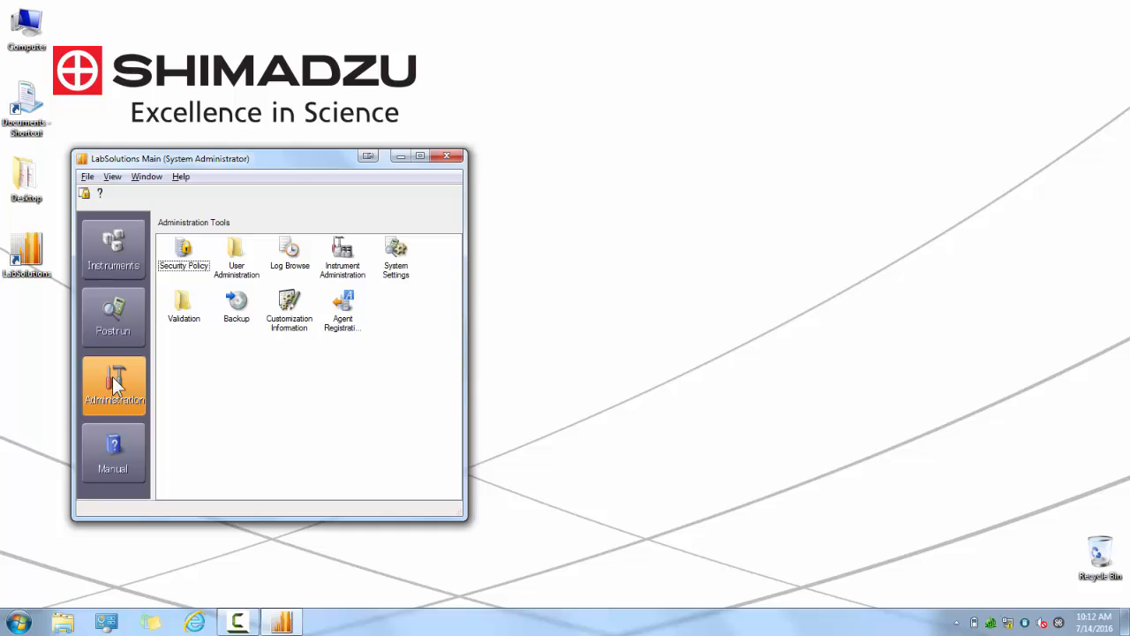
{"action": "mouse_move", "coordinate": [116, 403]}
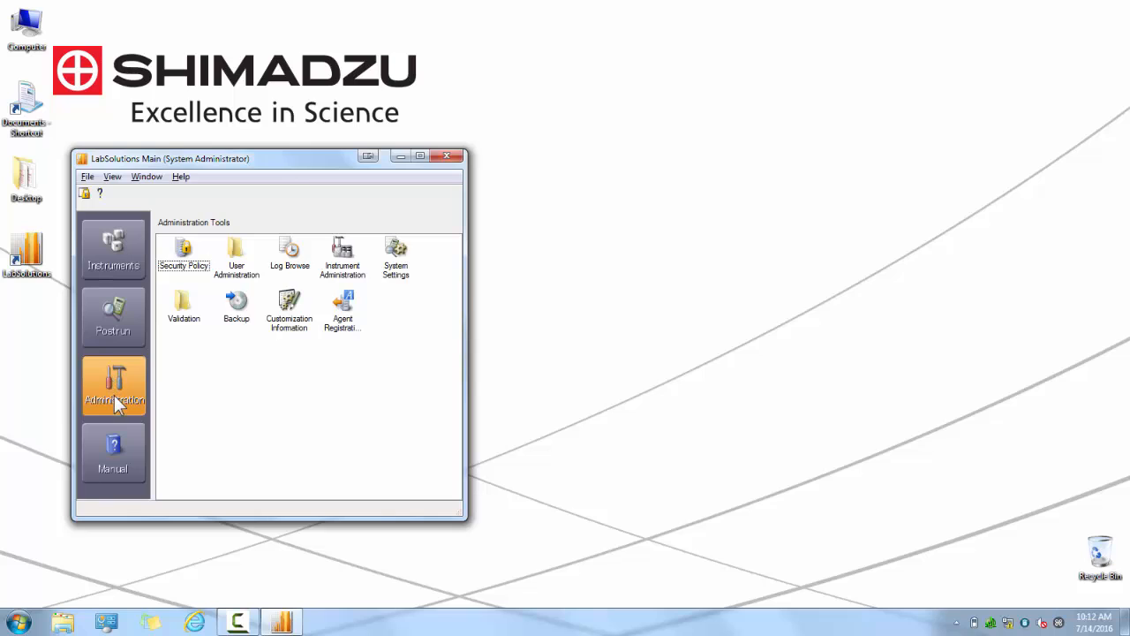
{"action": "left_click", "coordinate": [113, 456]}
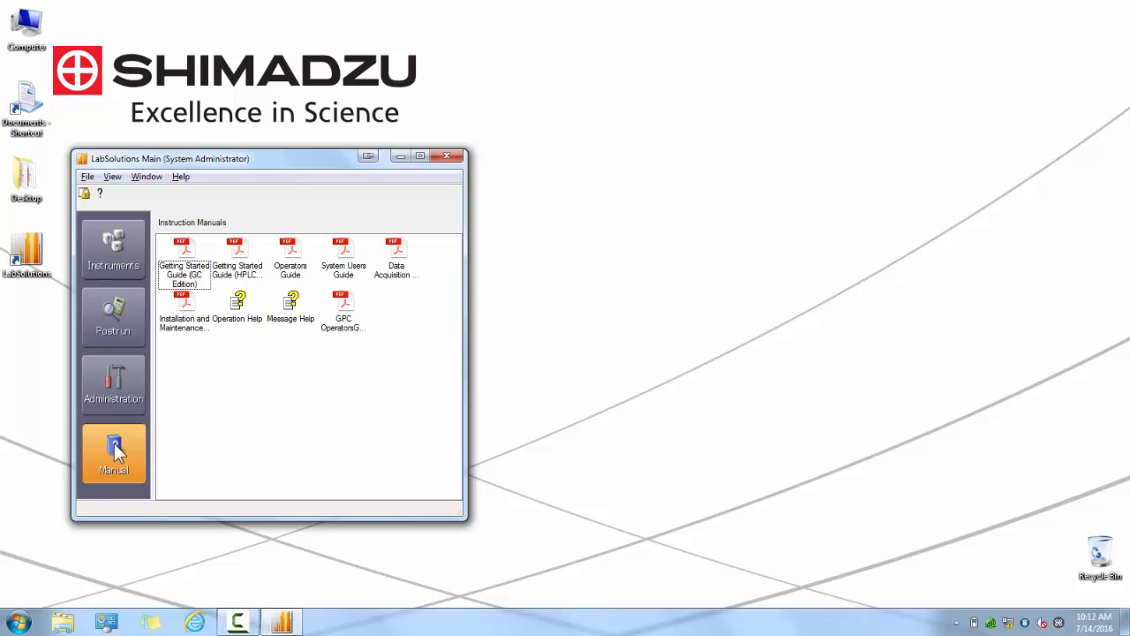
{"action": "mouse_move", "coordinate": [130, 415]}
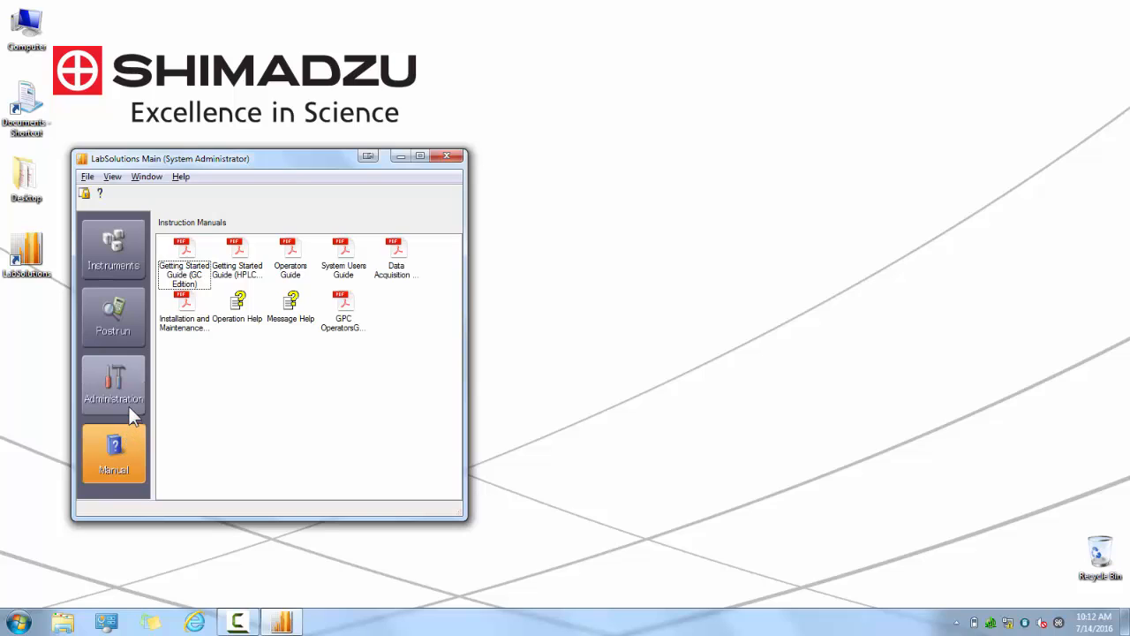
{"action": "mouse_move", "coordinate": [127, 397]}
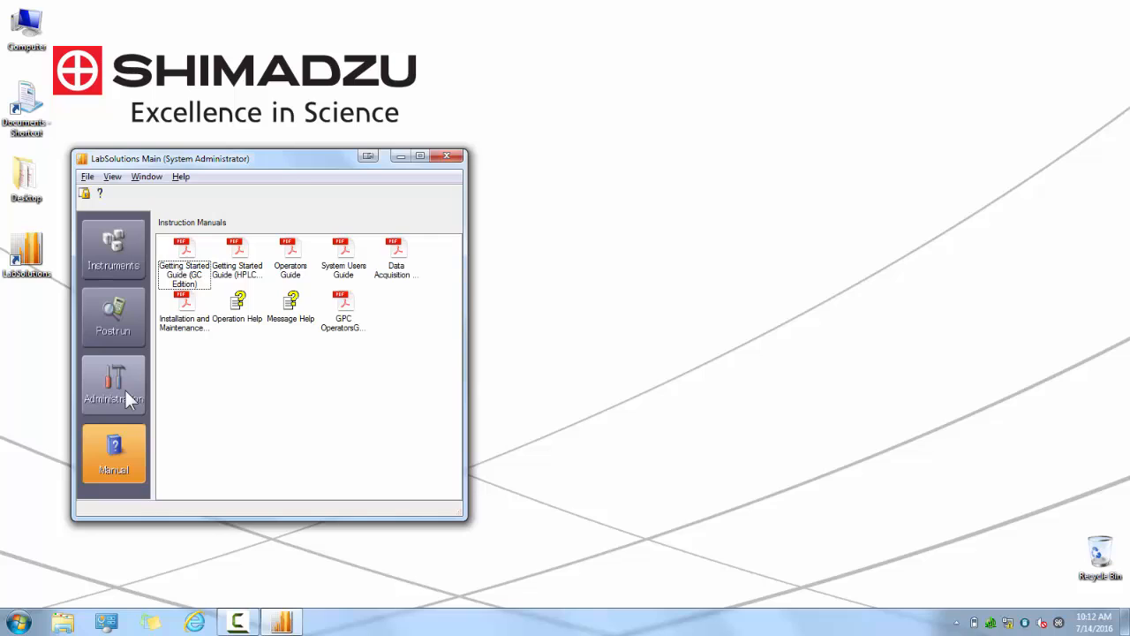
- Review the instrument list, then start Instrument Administration from the Administration tools
{"action": "left_click", "coordinate": [113, 247]}
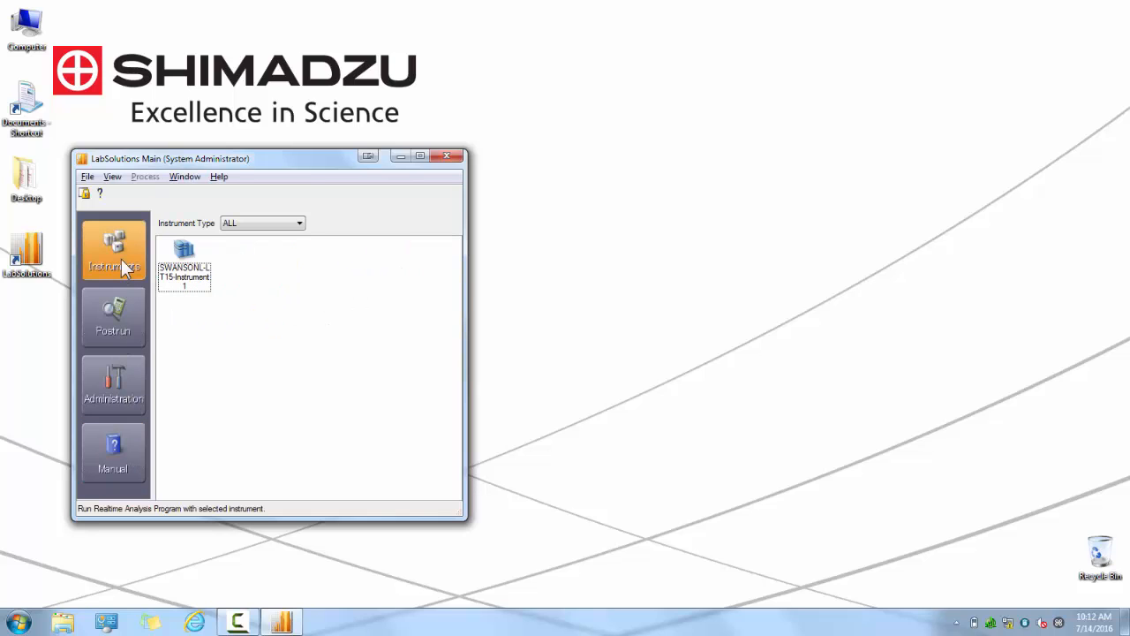
{"action": "left_click", "coordinate": [184, 276]}
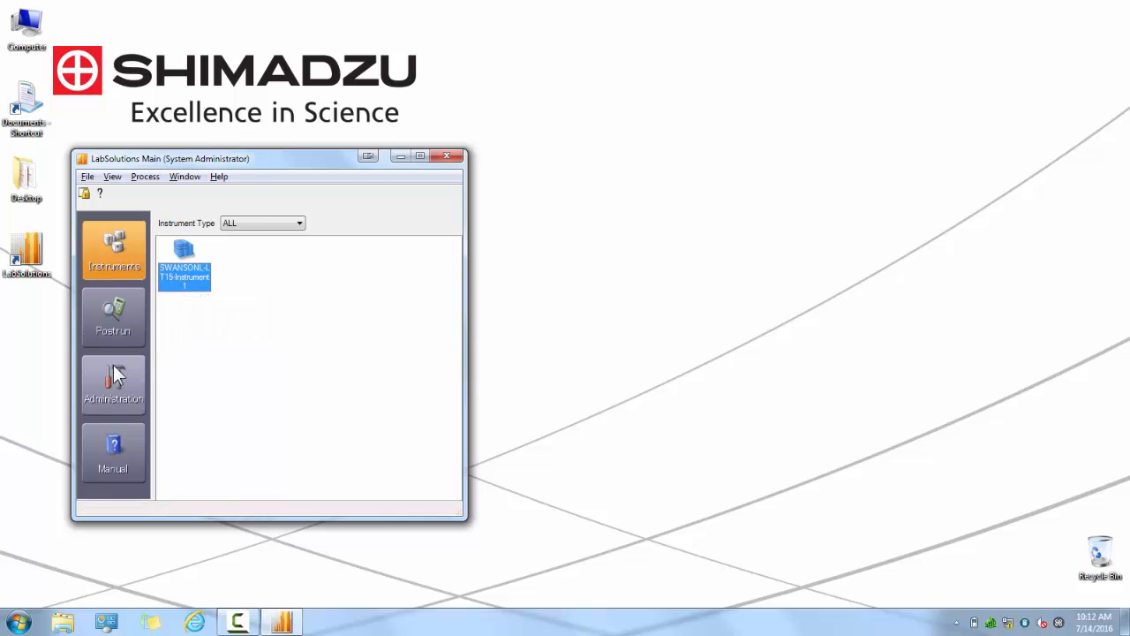
{"action": "left_click", "coordinate": [113, 385]}
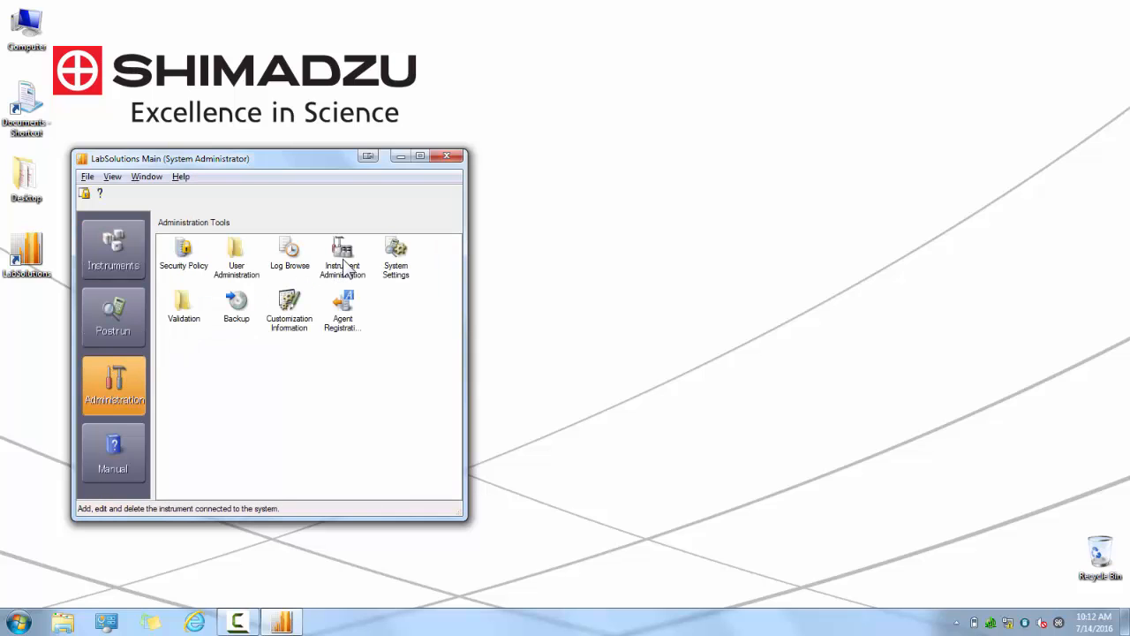
{"action": "left_click", "coordinate": [342, 256]}
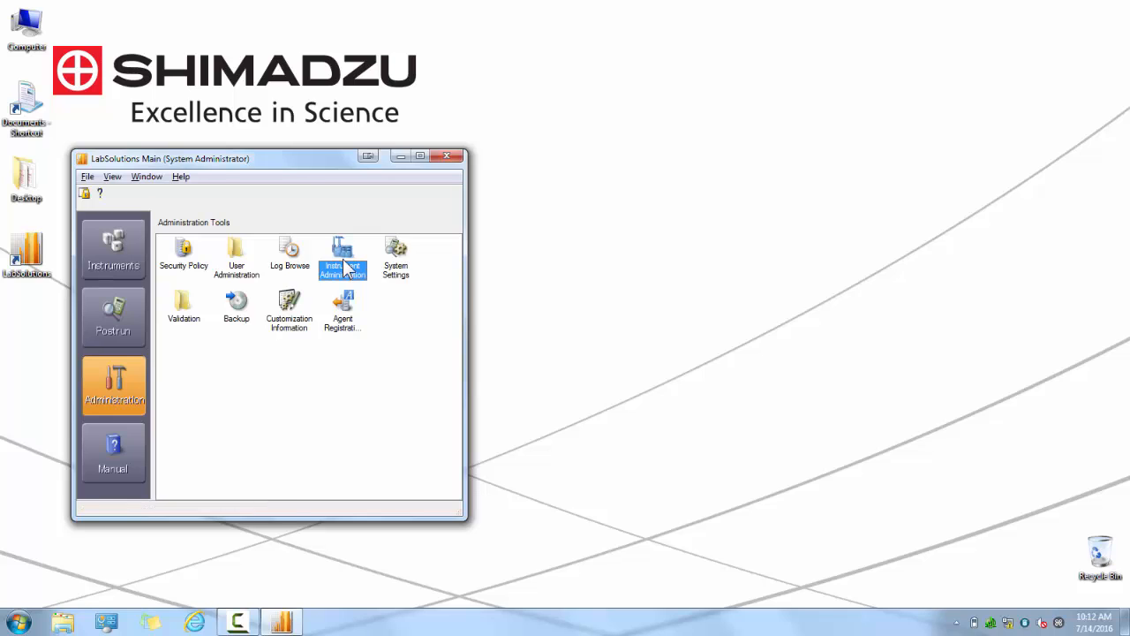
{"action": "double_click", "coordinate": [343, 251]}
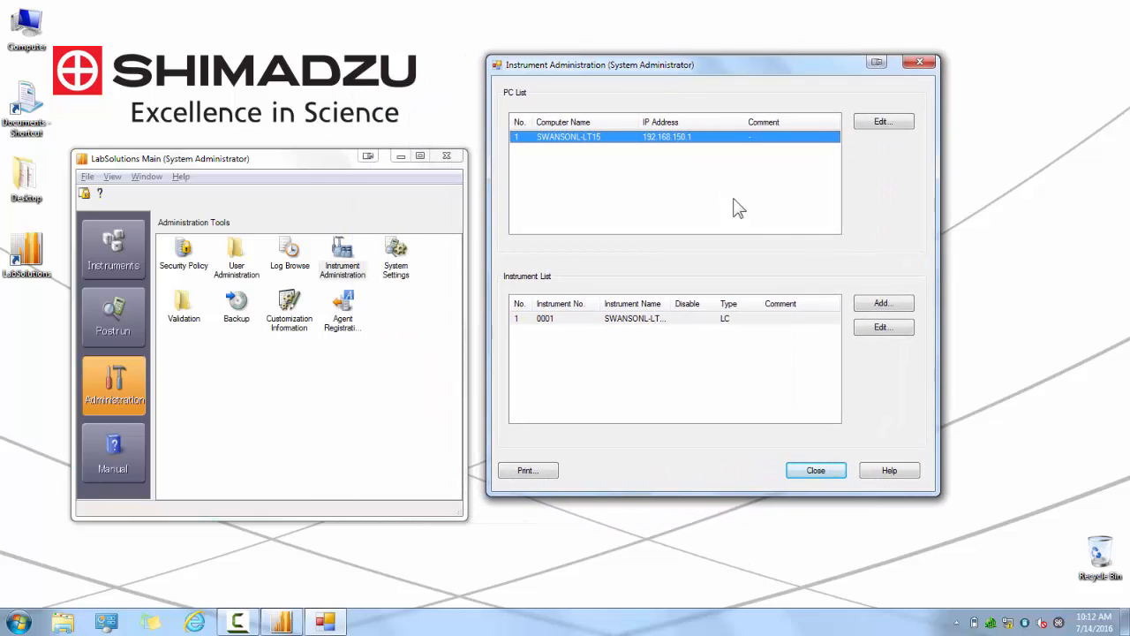
- Add an LC-type instrument named Shimadzu HPLC LC-2040 and close Instrument Administration
{"action": "left_click", "coordinate": [883, 304]}
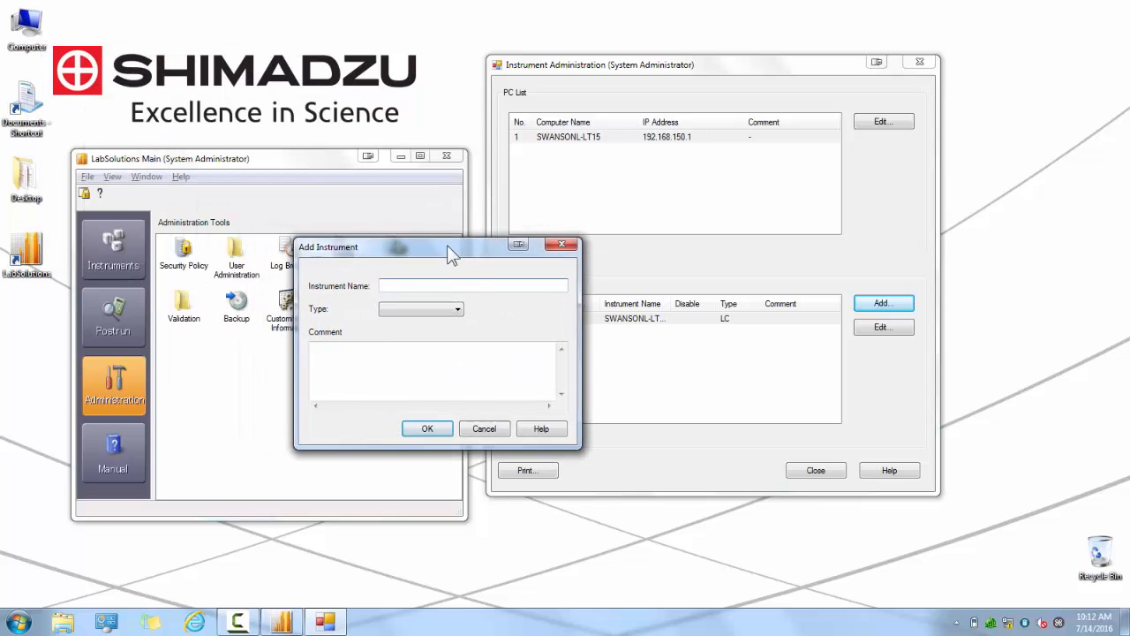
{"action": "type", "text": "S"}
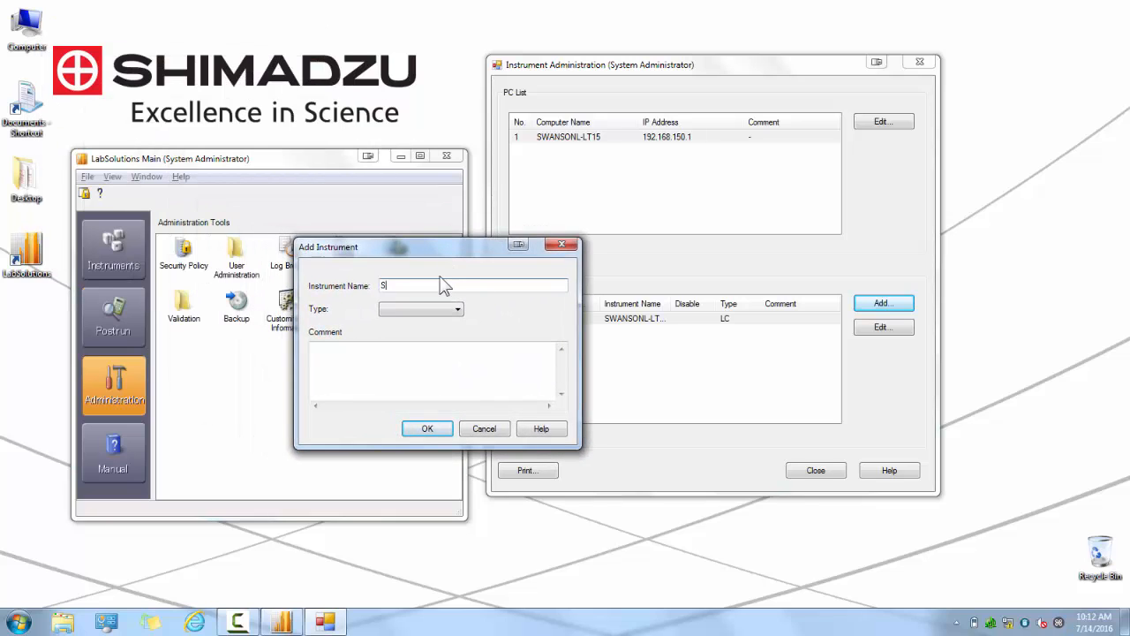
{"action": "type", "text": "Shimadzu HPLC LC-2040"}
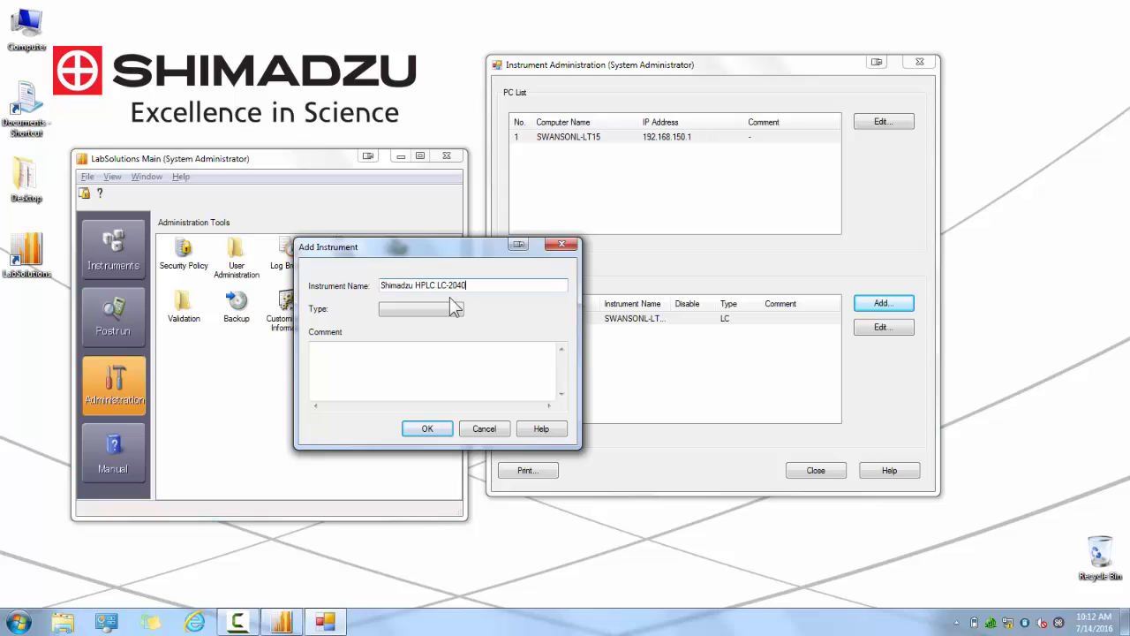
{"action": "left_click", "coordinate": [456, 309]}
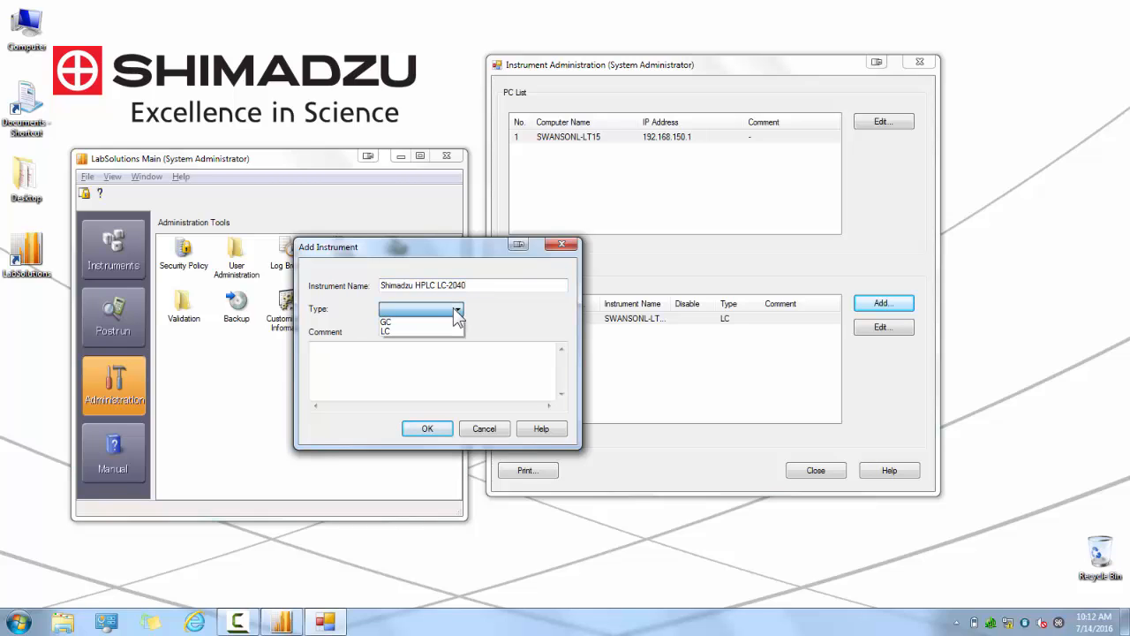
{"action": "left_click", "coordinate": [385, 331]}
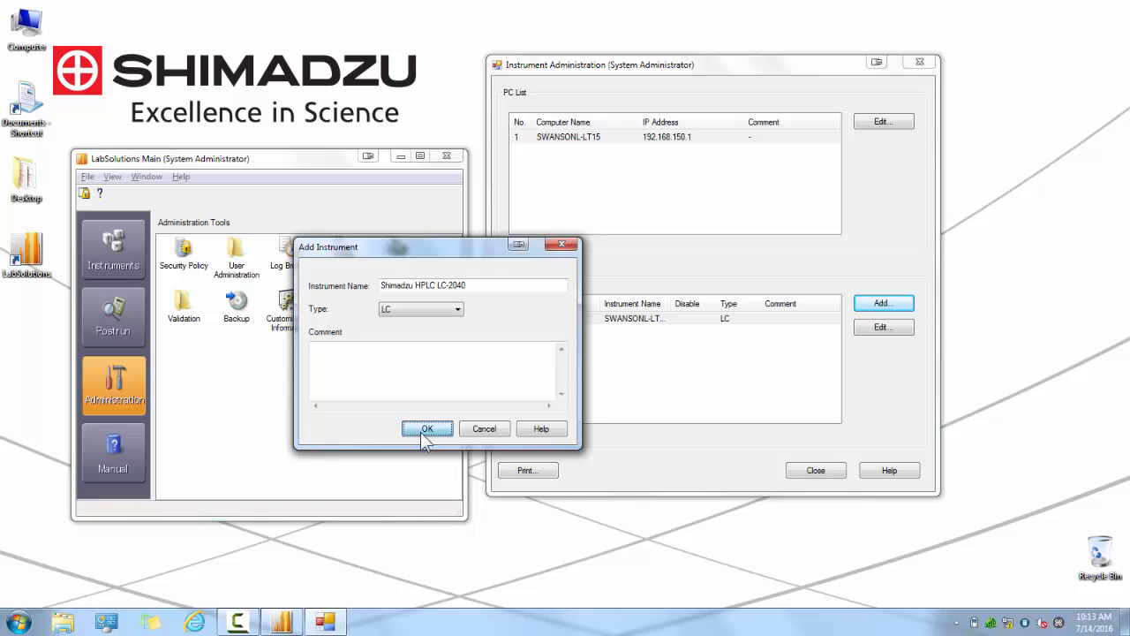
{"action": "left_click", "coordinate": [427, 429]}
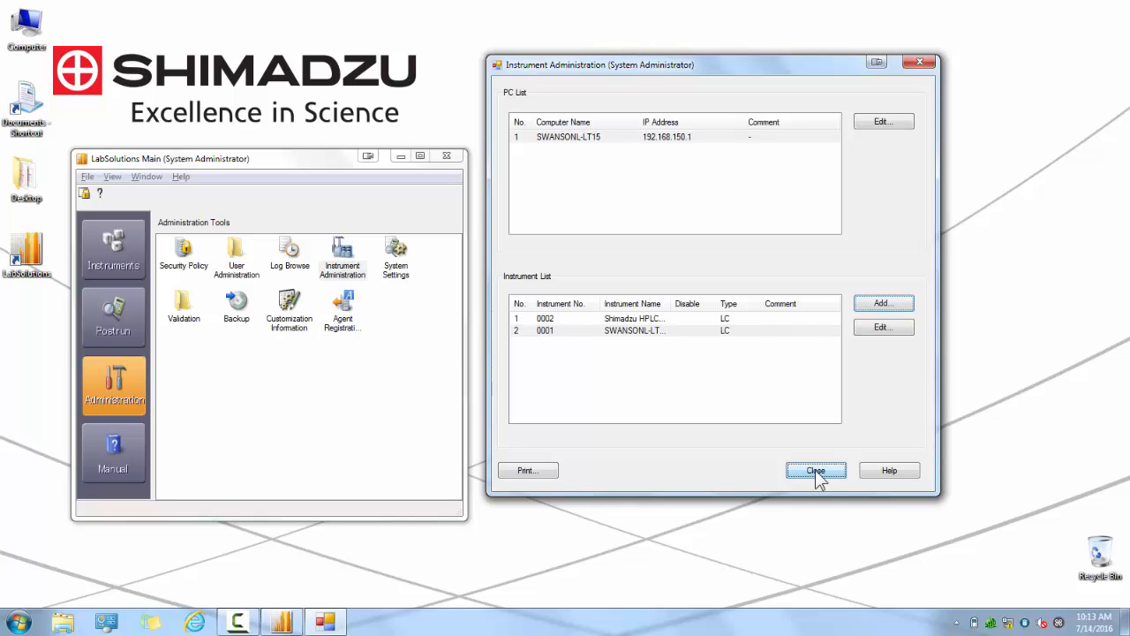
{"action": "left_click", "coordinate": [815, 470]}
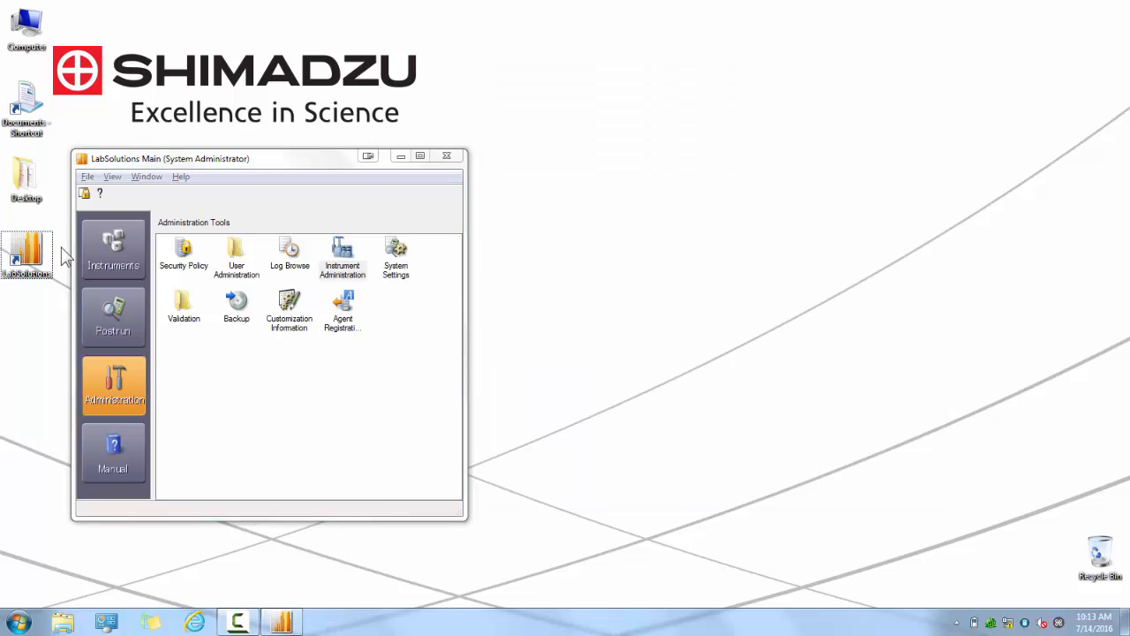
- Launch Realtime Analysis for the Shimadzu HPLC LC-2040 instrument from the instrument list
{"action": "left_click", "coordinate": [113, 247]}
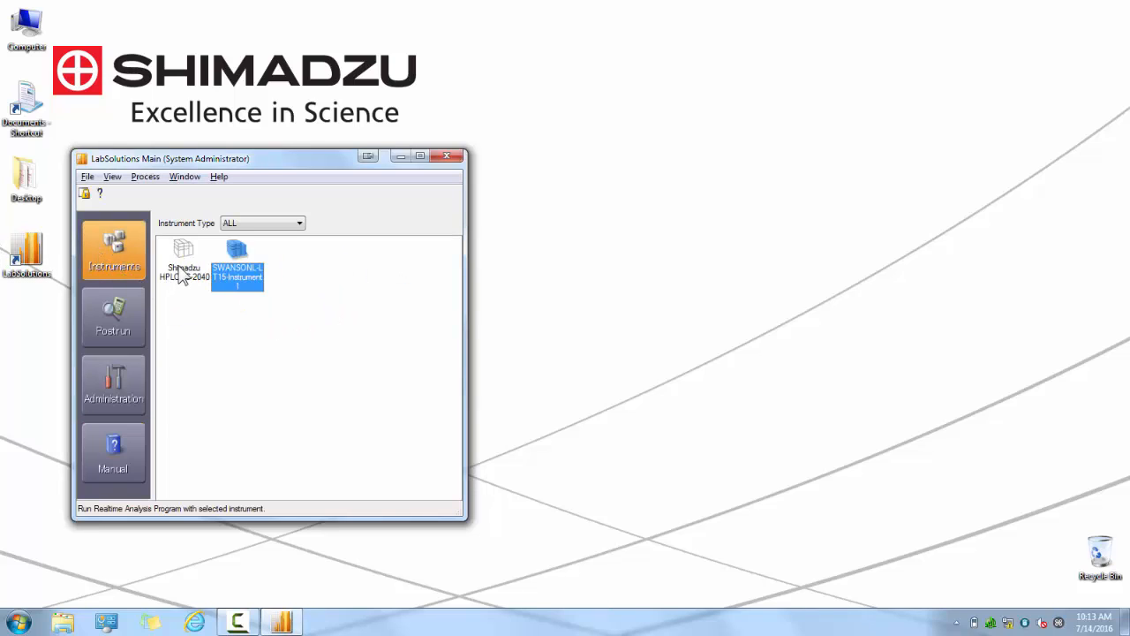
{"action": "left_click", "coordinate": [184, 256]}
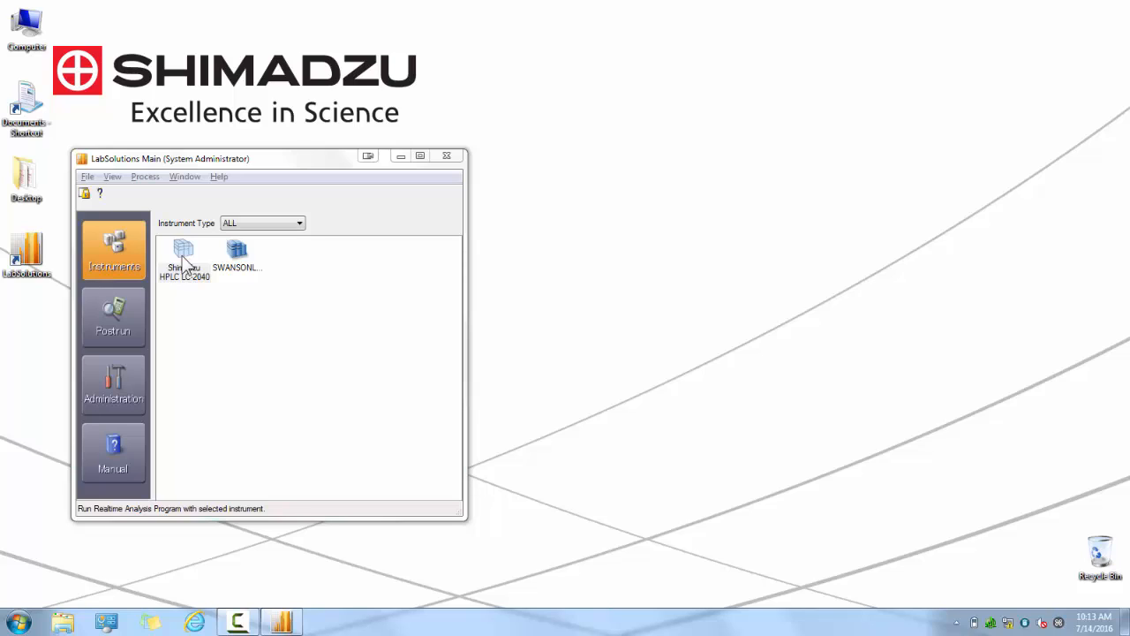
{"action": "double_click", "coordinate": [183, 250]}
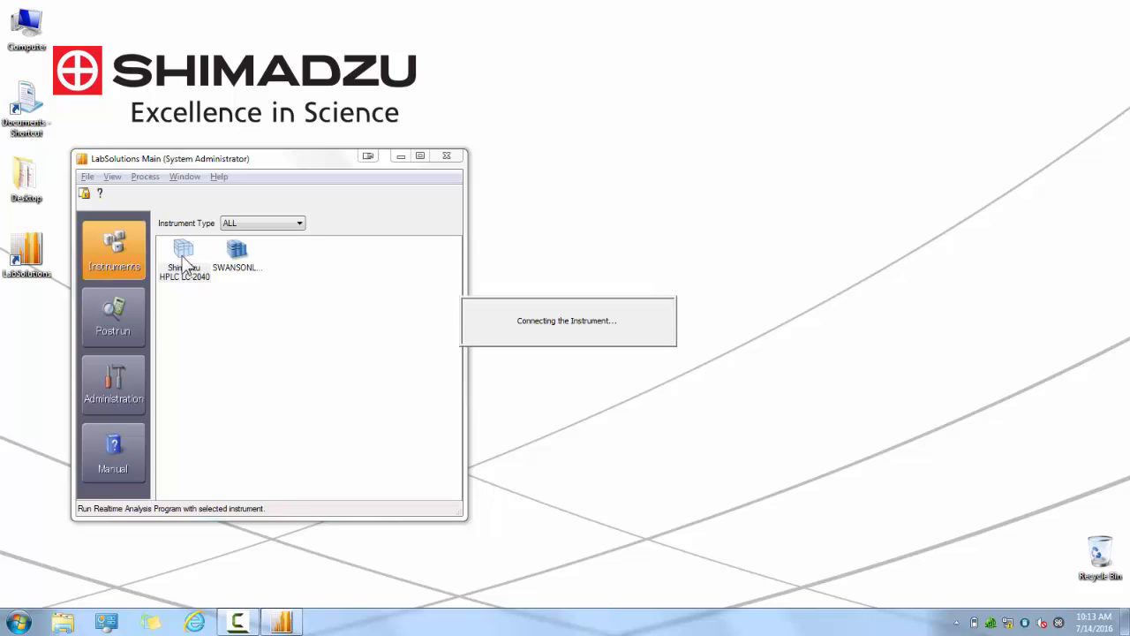
{"action": "mouse_move", "coordinate": [187, 265]}
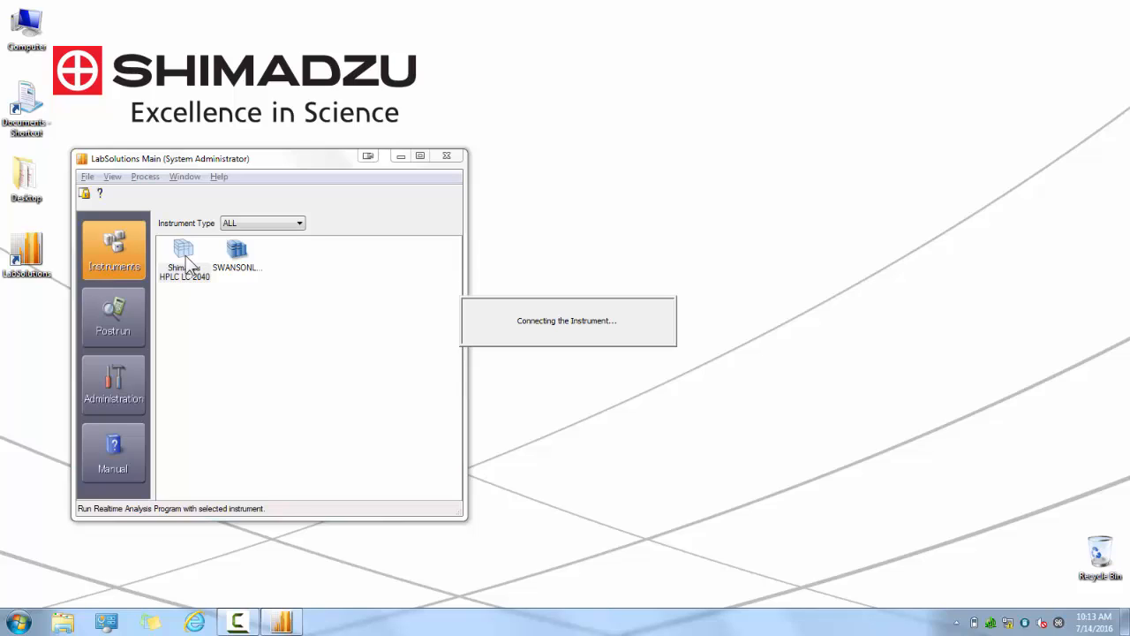
{"action": "double_click", "coordinate": [183, 250]}
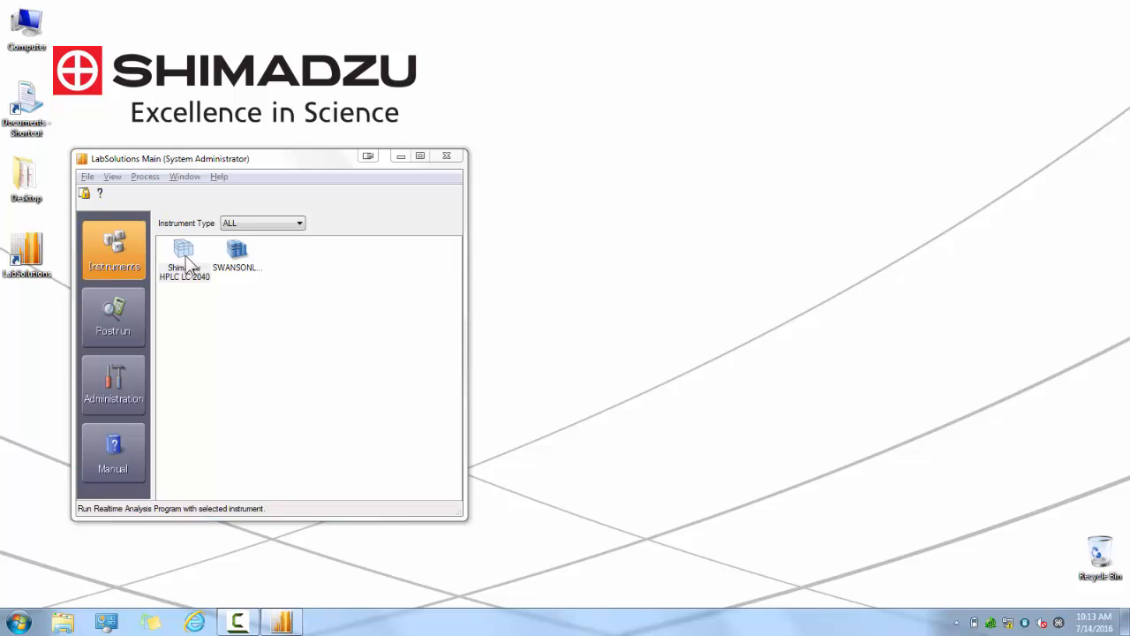
{"action": "double_click", "coordinate": [183, 251]}
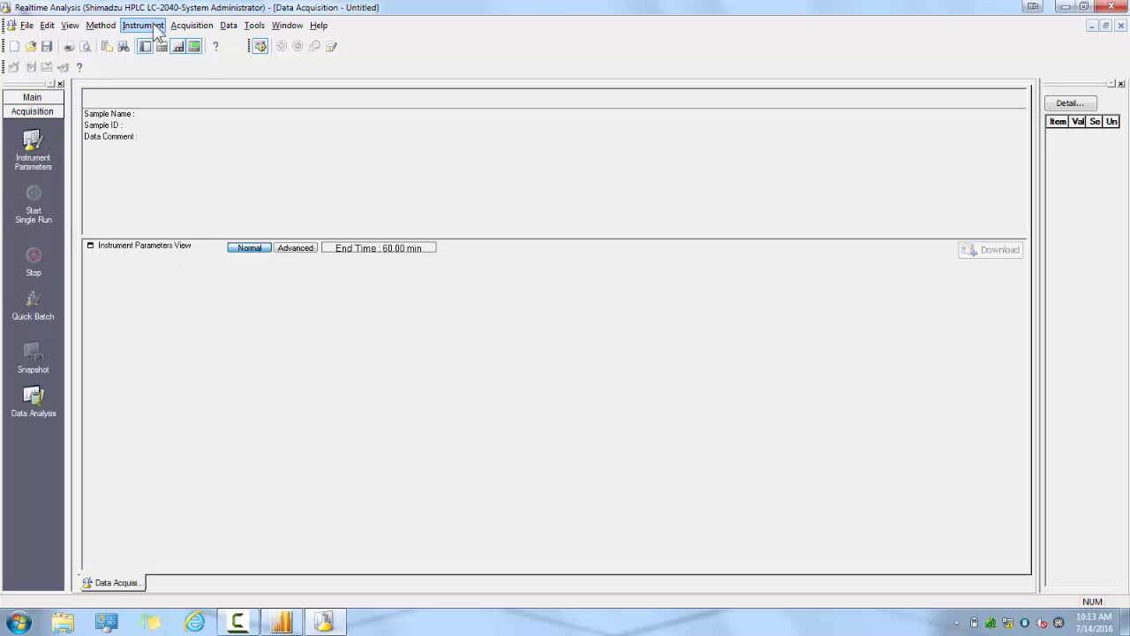
- Bring up System Configuration from the Instrument menu and choose LC-2040 as the LC model
{"action": "left_click", "coordinate": [142, 25]}
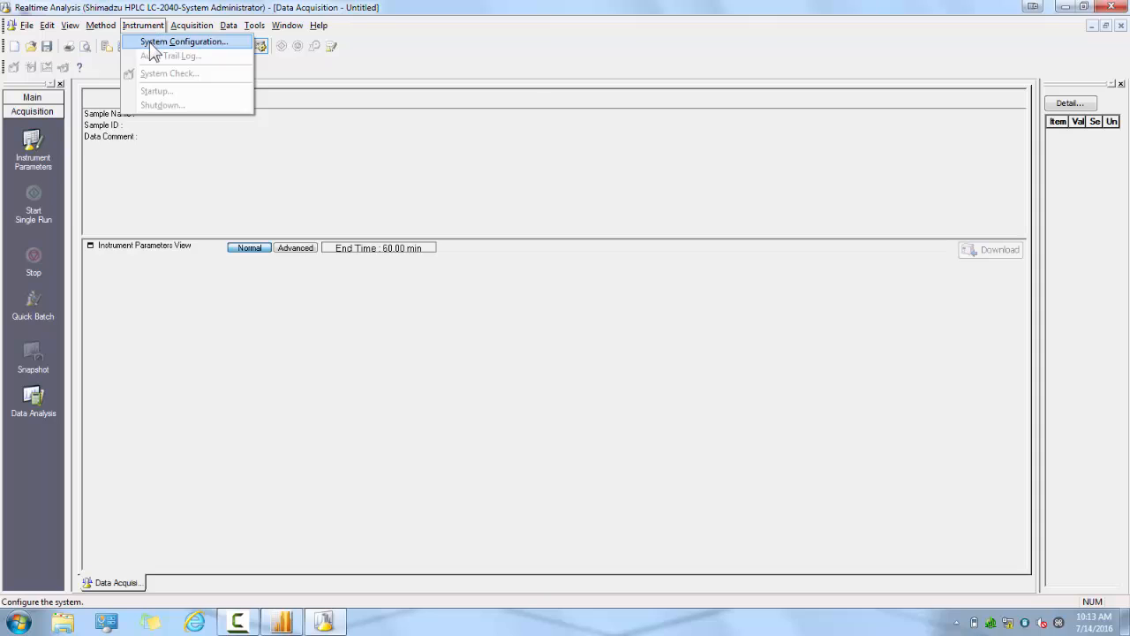
{"action": "left_click", "coordinate": [184, 42]}
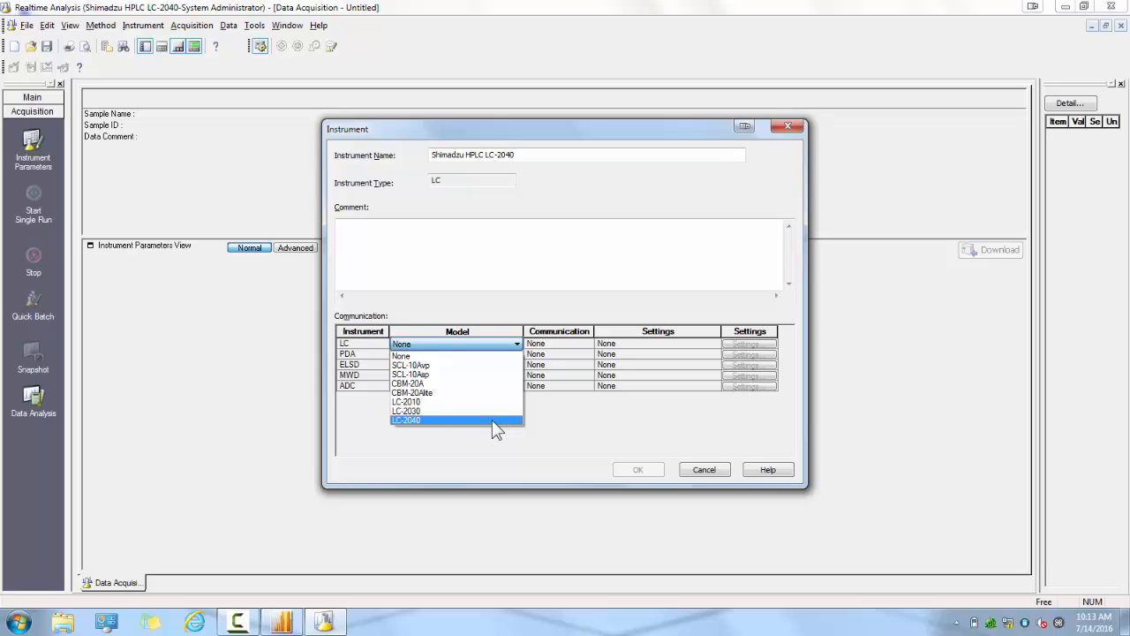
{"action": "left_click", "coordinate": [406, 420]}
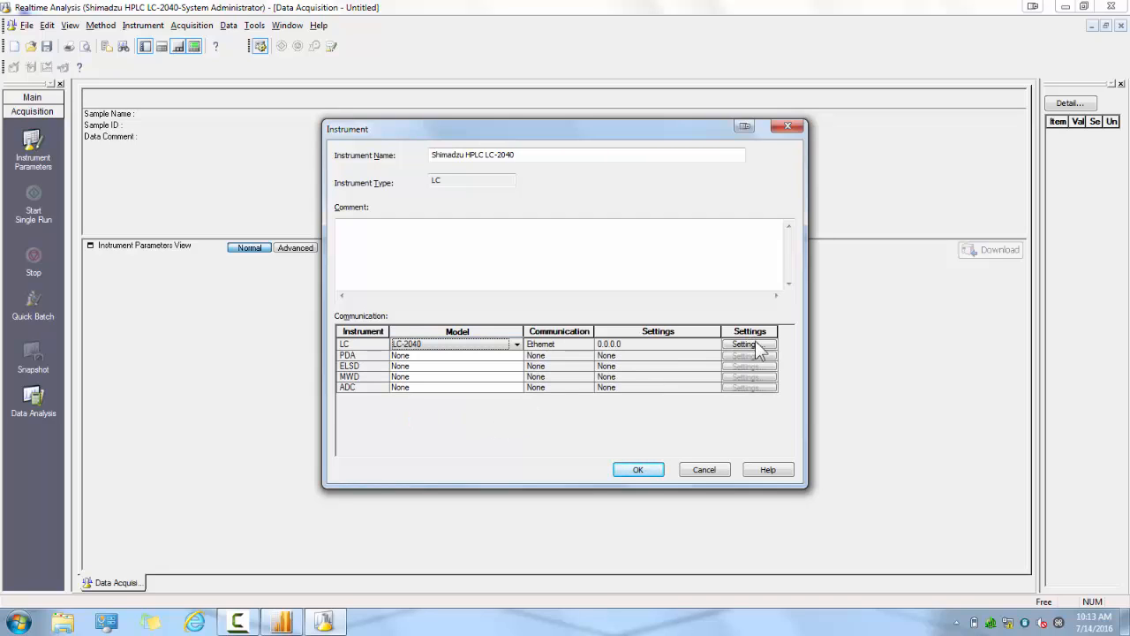
- Set the LC's Ethernet address to 192.168.200.95 using the network instrument search
{"action": "left_click", "coordinate": [745, 343]}
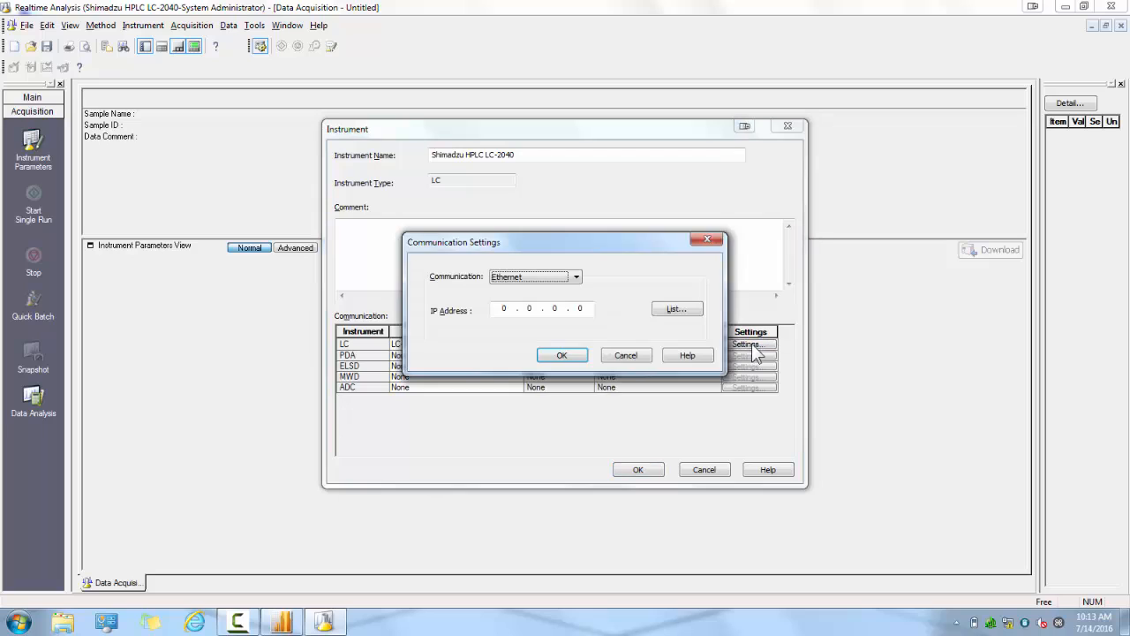
{"action": "left_click", "coordinate": [575, 276]}
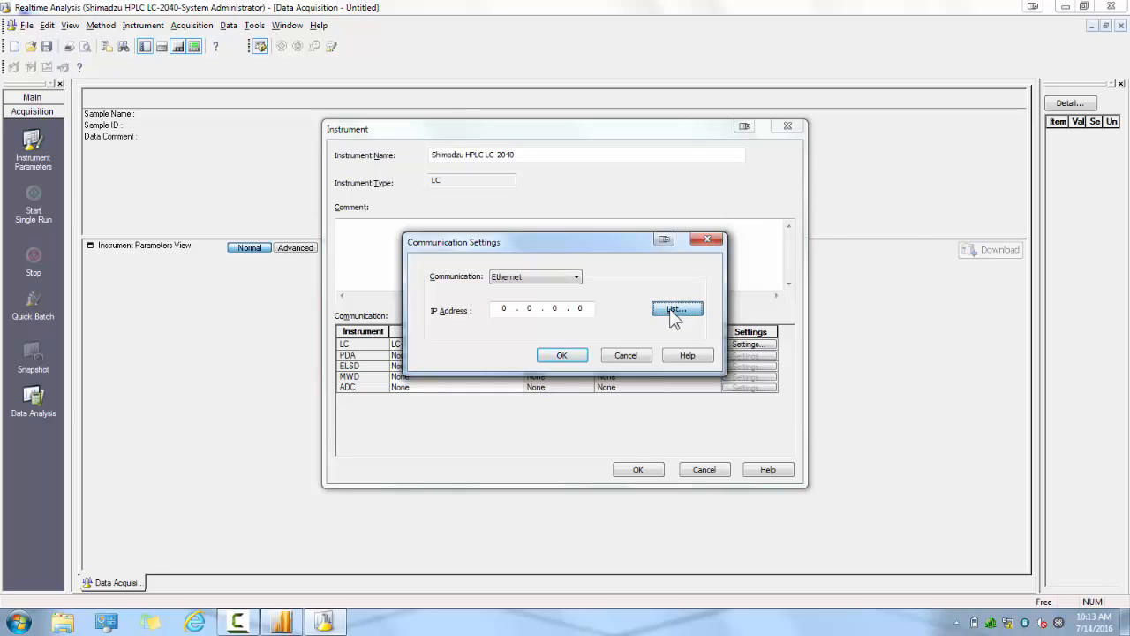
{"action": "left_click", "coordinate": [678, 310]}
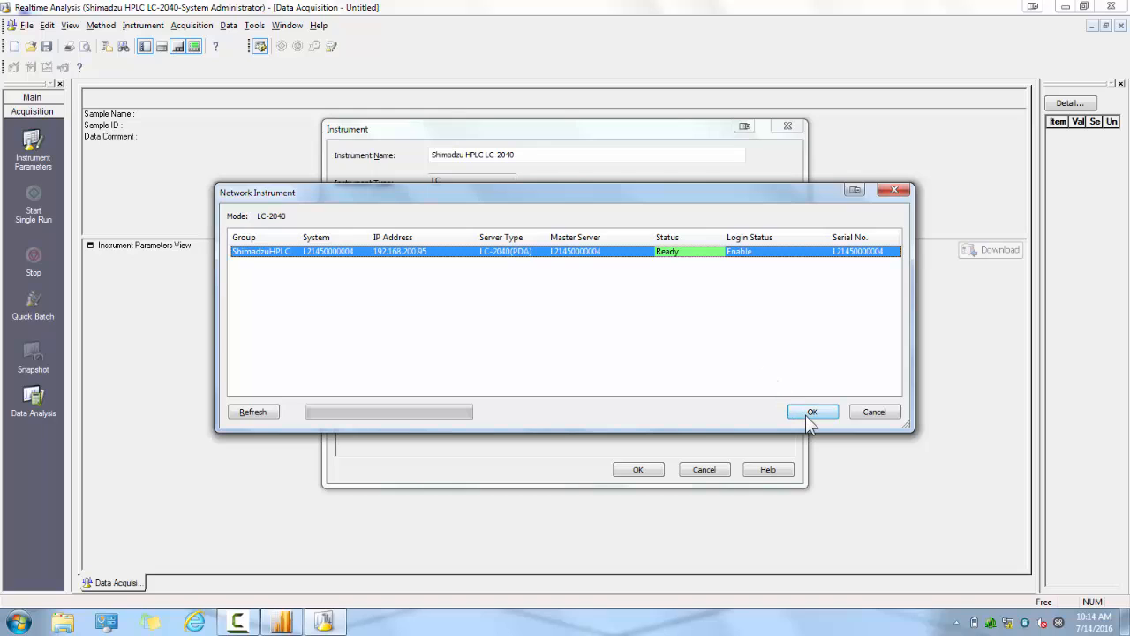
{"action": "left_click", "coordinate": [813, 411]}
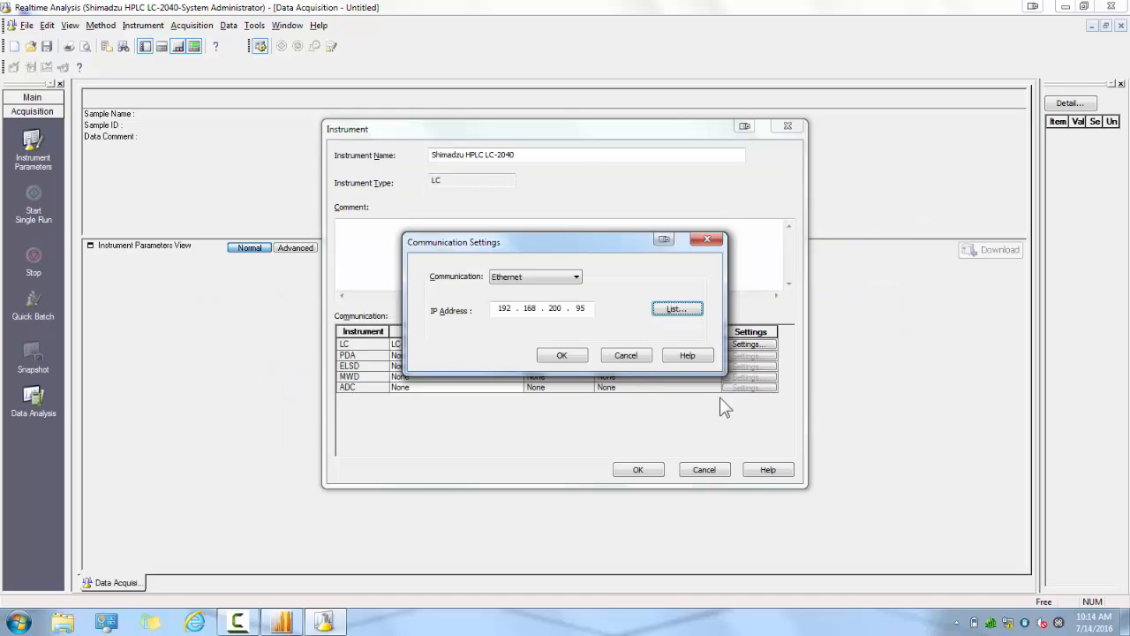
{"action": "left_click", "coordinate": [562, 355]}
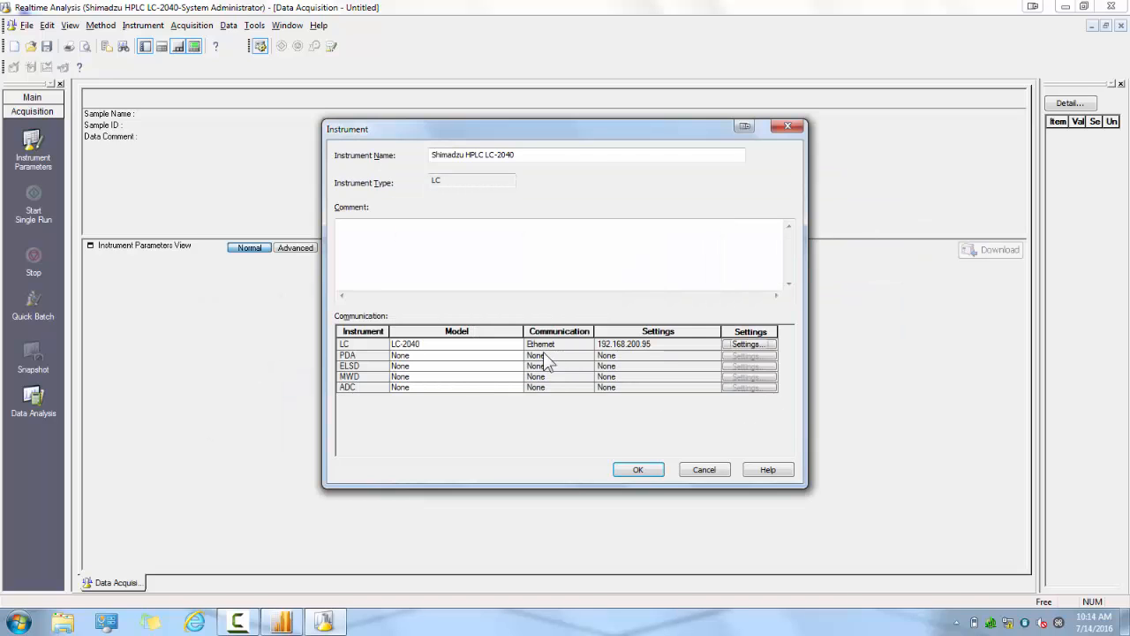
- Choose LC-2030/2040 PDA Detector as the PDA model, keeping ELSD, MWD and ADC at None
{"action": "left_click", "coordinate": [516, 357]}
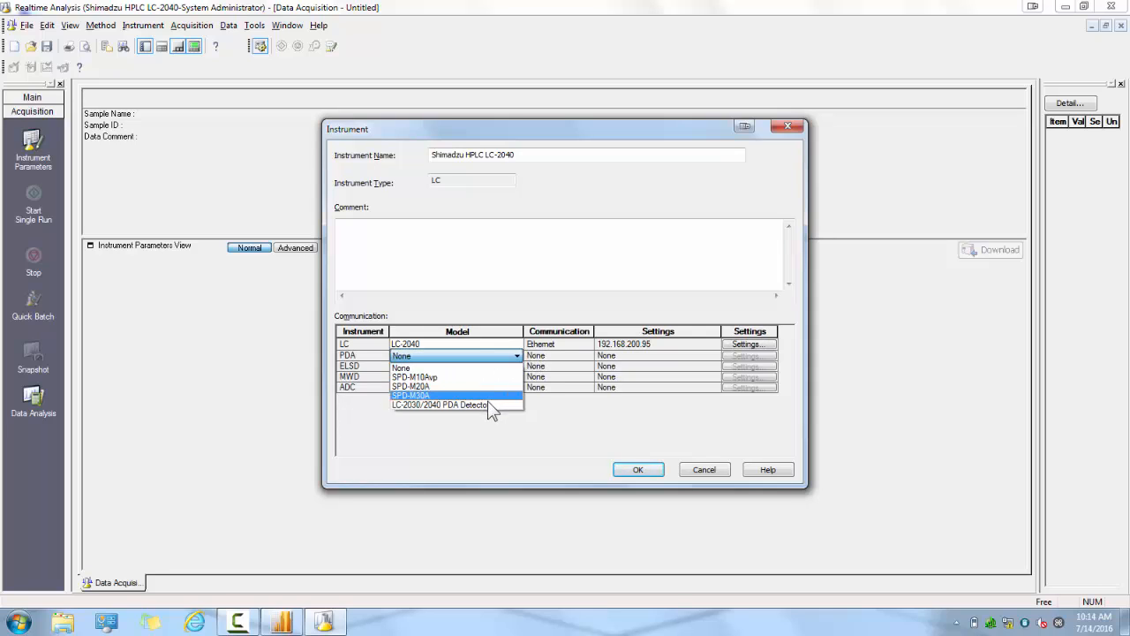
{"action": "mouse_move", "coordinate": [491, 405]}
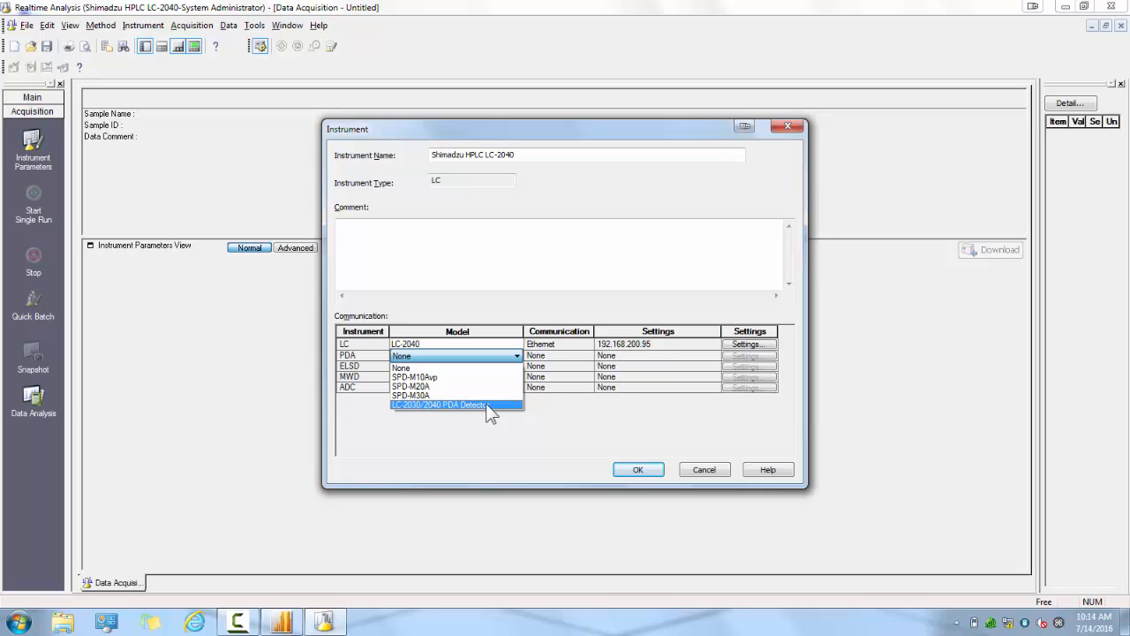
{"action": "left_click", "coordinate": [456, 404]}
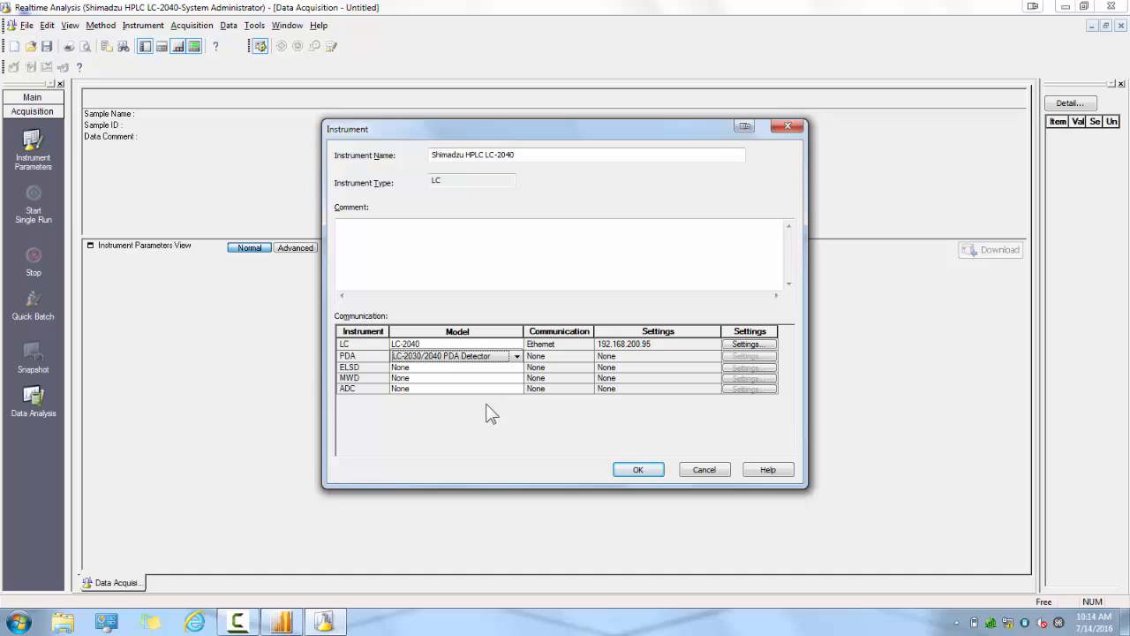
{"action": "mouse_move", "coordinate": [516, 378]}
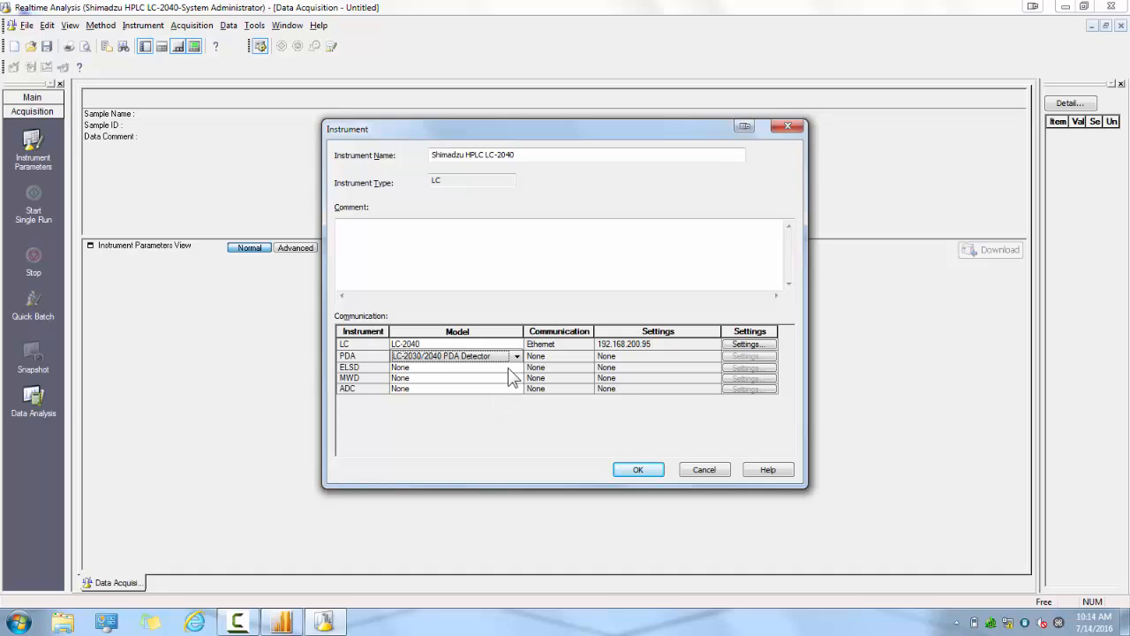
{"action": "left_click", "coordinate": [516, 367]}
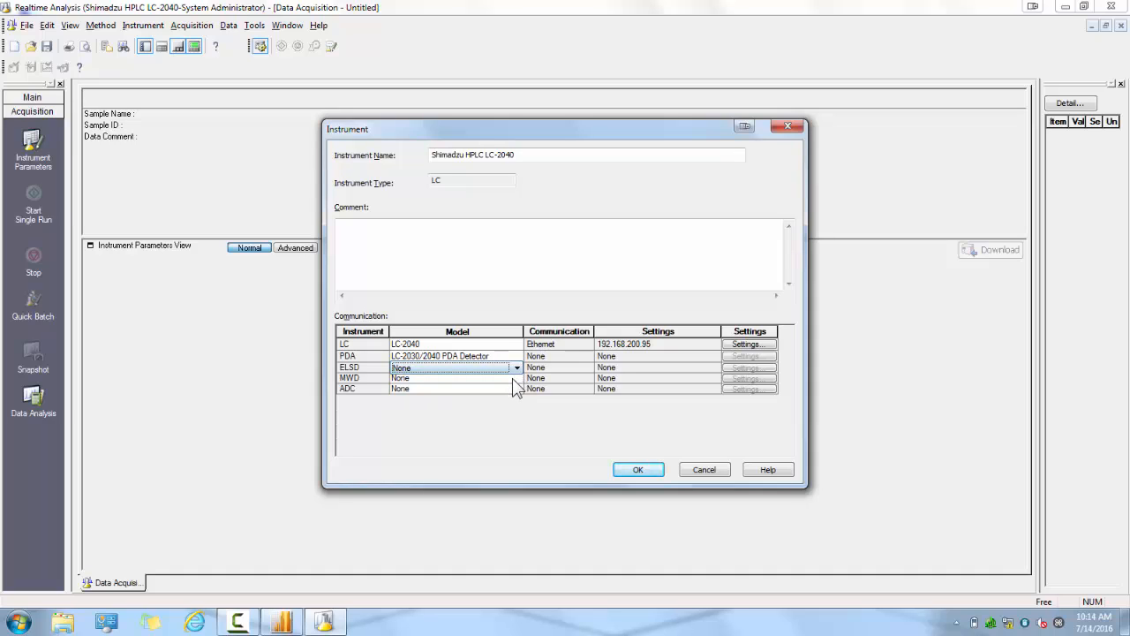
{"action": "left_click", "coordinate": [515, 377]}
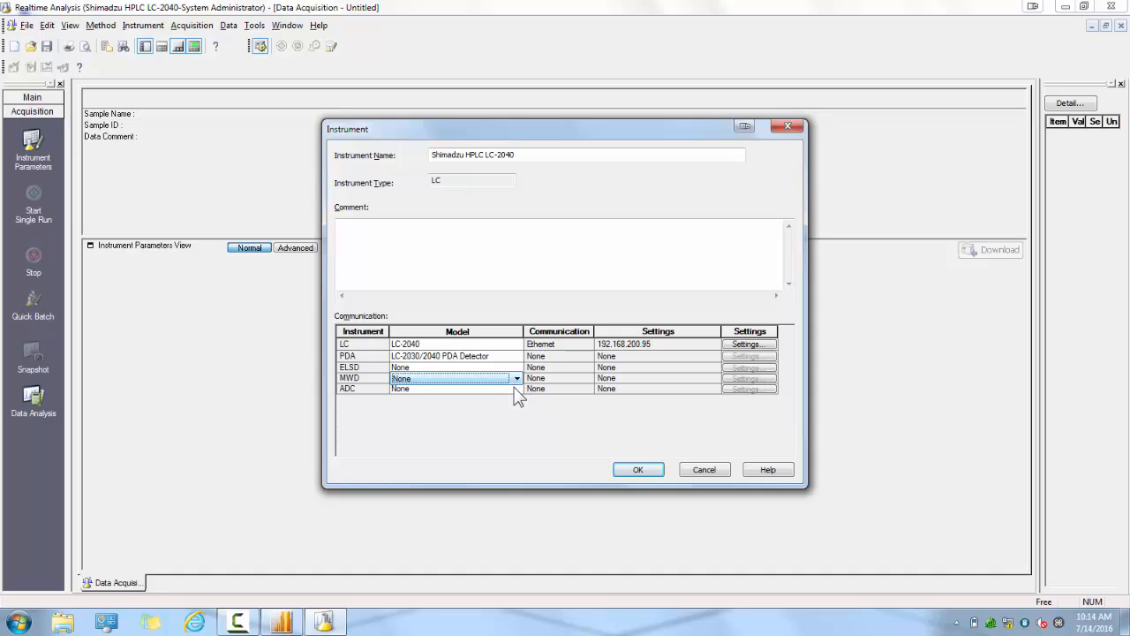
{"action": "left_click", "coordinate": [515, 389]}
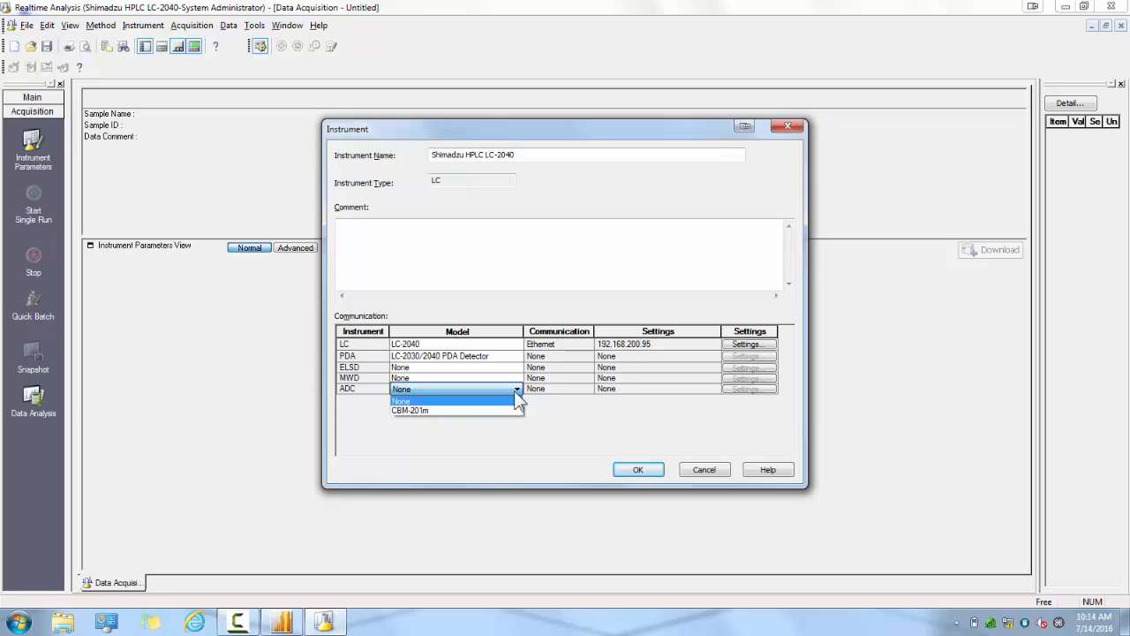
{"action": "left_click", "coordinate": [401, 399]}
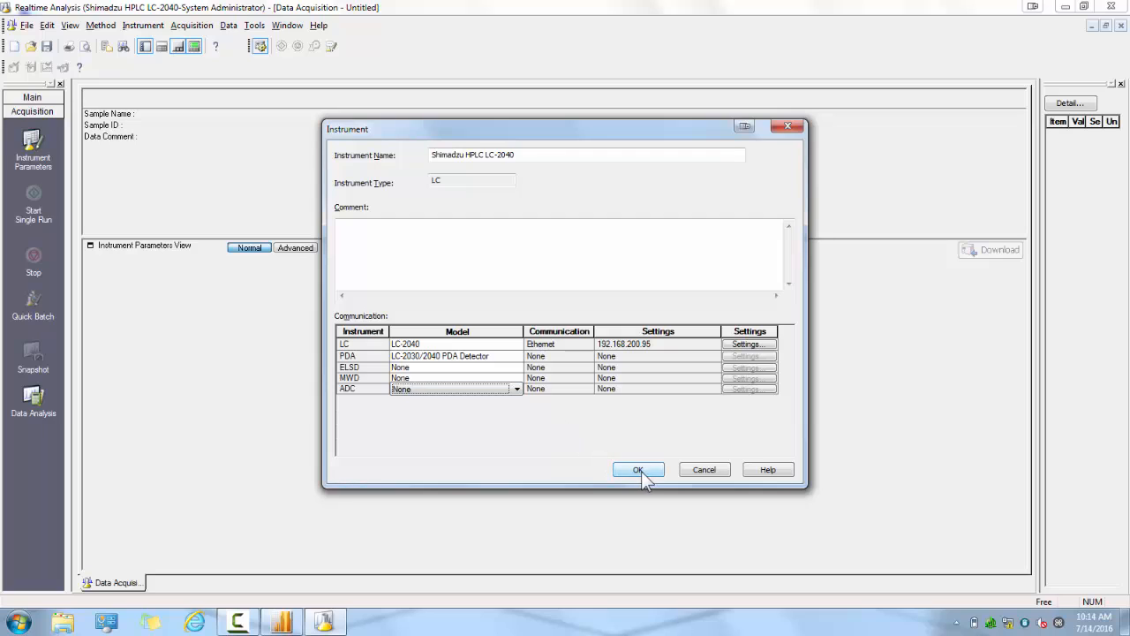
- Confirm the instrument settings and select the LC-2040 System Controller in Modules Used
{"action": "left_click", "coordinate": [639, 469]}
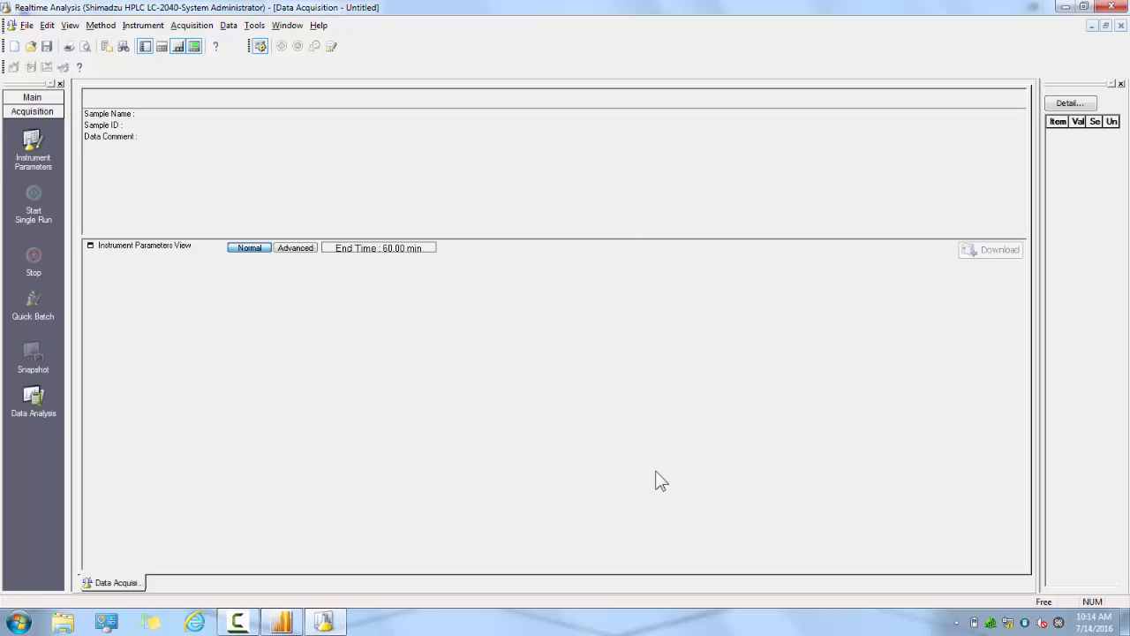
{"action": "left_click", "coordinate": [141, 24]}
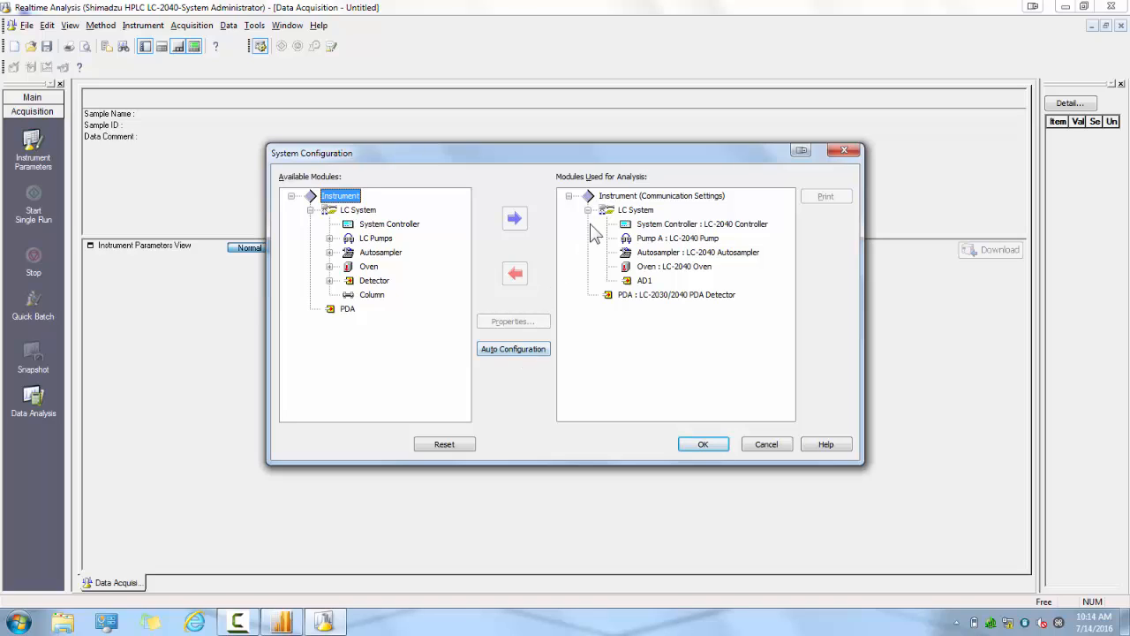
{"action": "left_click", "coordinate": [662, 194]}
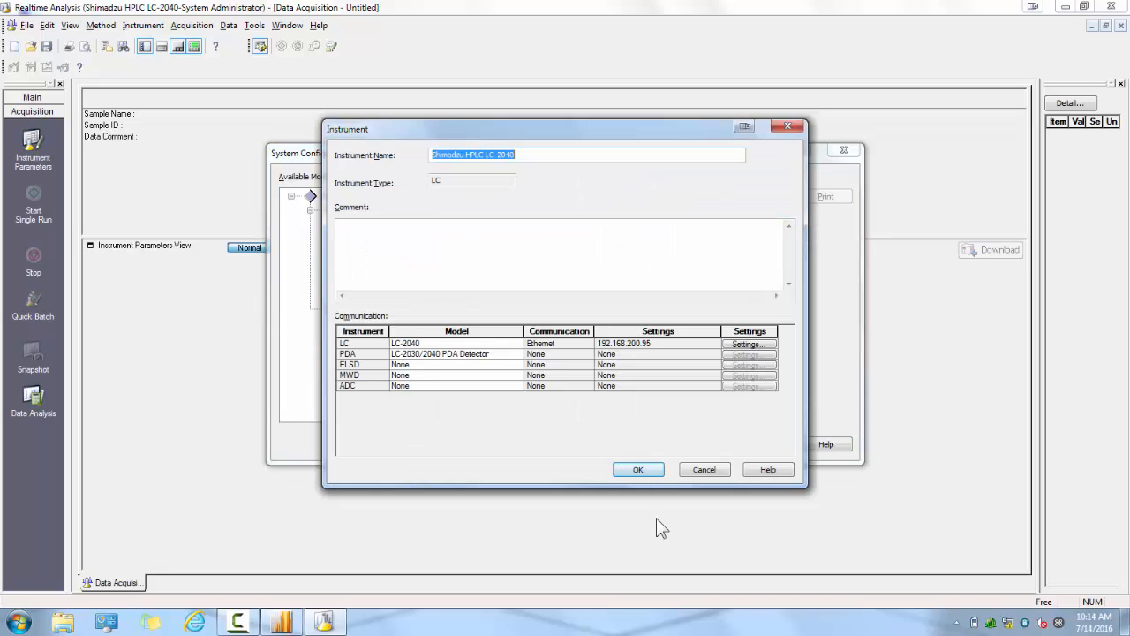
{"action": "left_click", "coordinate": [637, 469]}
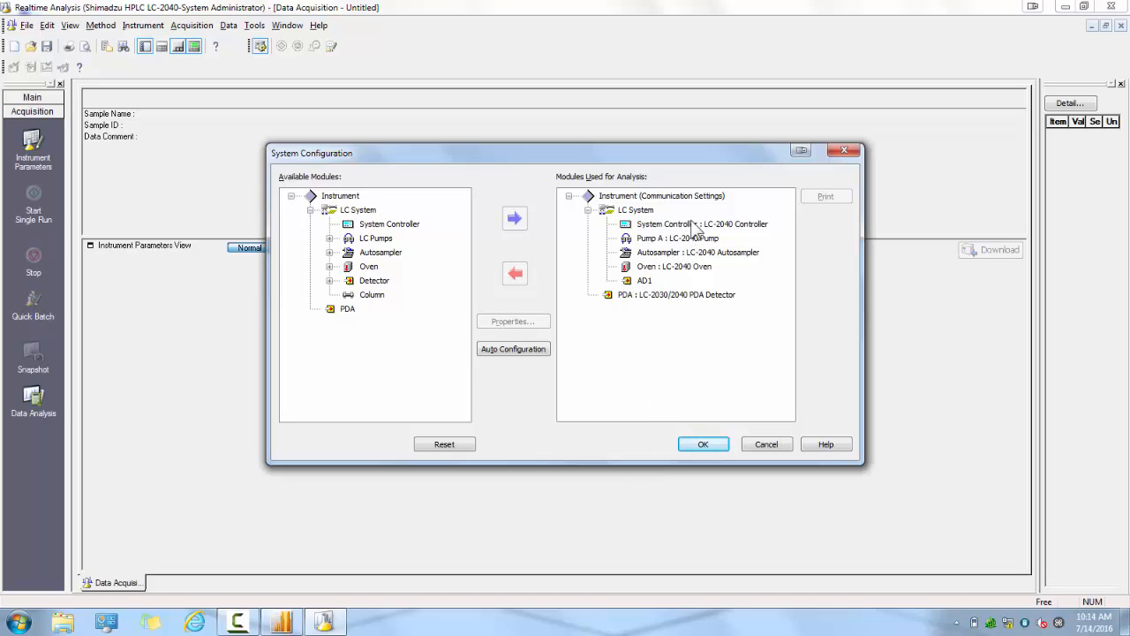
{"action": "left_click", "coordinate": [703, 222]}
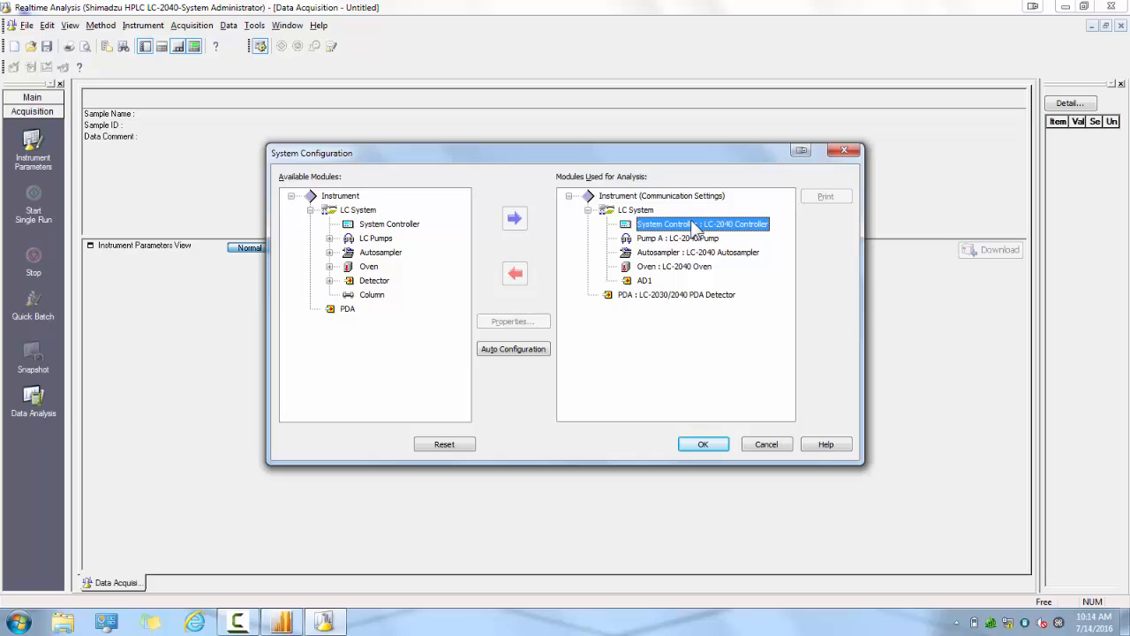
- Set the System Controller's pressure unit to bar
{"action": "double_click", "coordinate": [702, 222]}
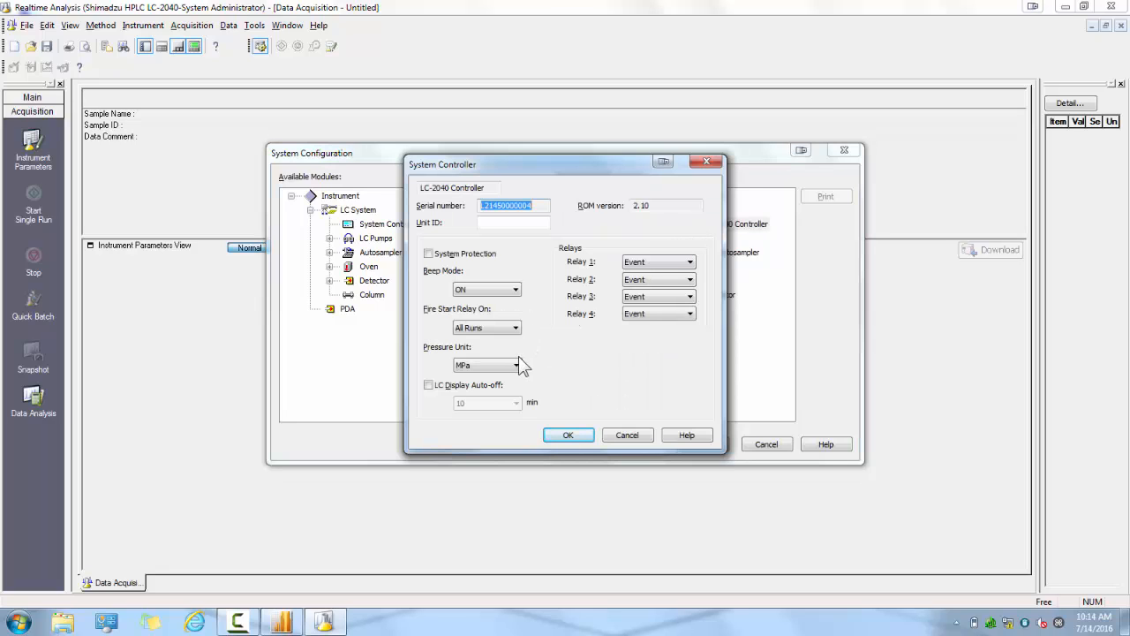
{"action": "left_click", "coordinate": [515, 364]}
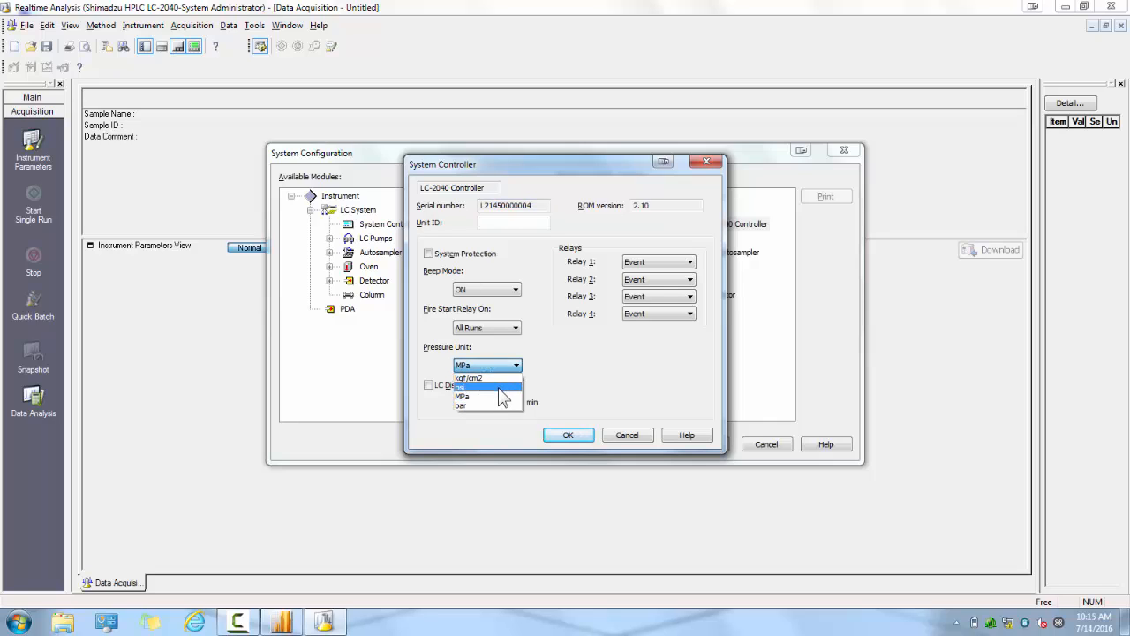
{"action": "left_click", "coordinate": [463, 385]}
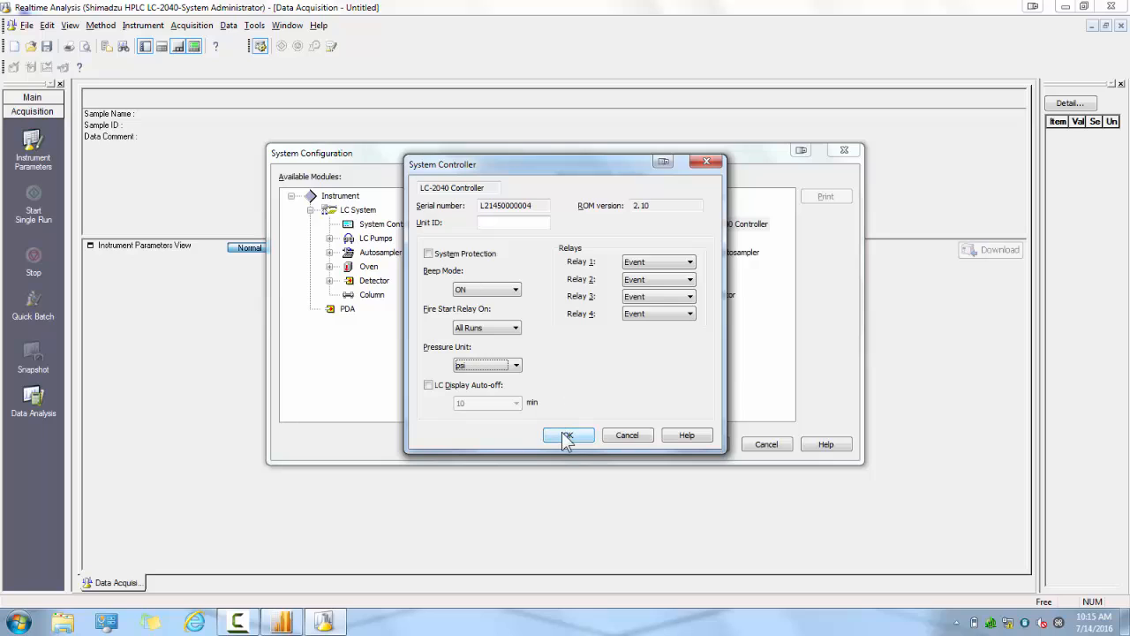
{"action": "left_click", "coordinate": [568, 434]}
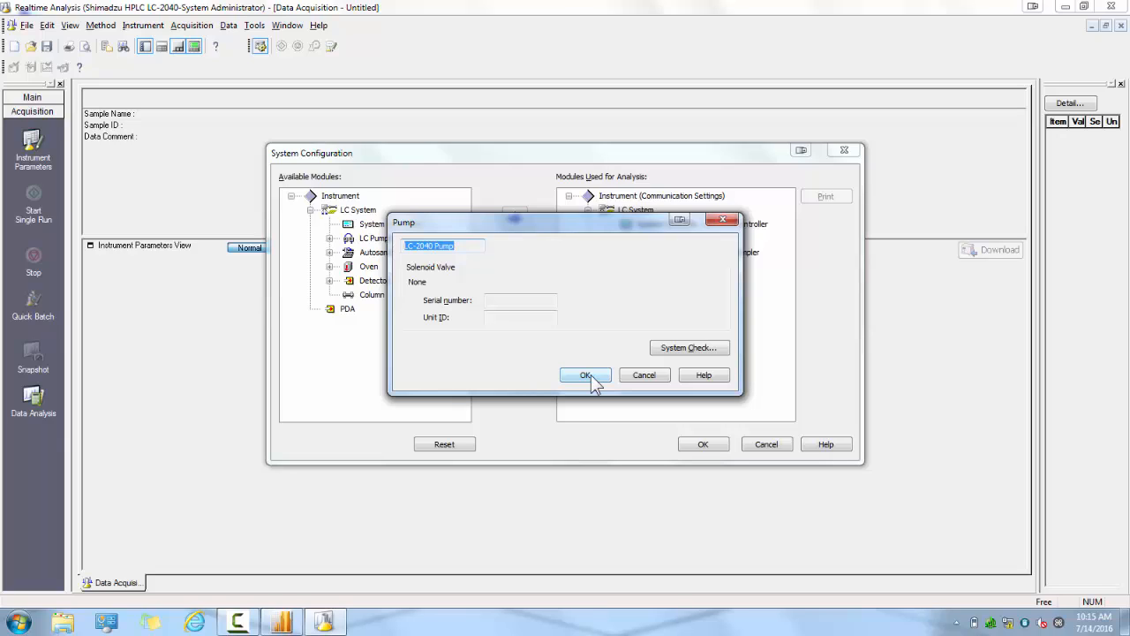
- Accept the pump, autosampler, oven and PDA detector property settings
{"action": "left_click", "coordinate": [586, 374]}
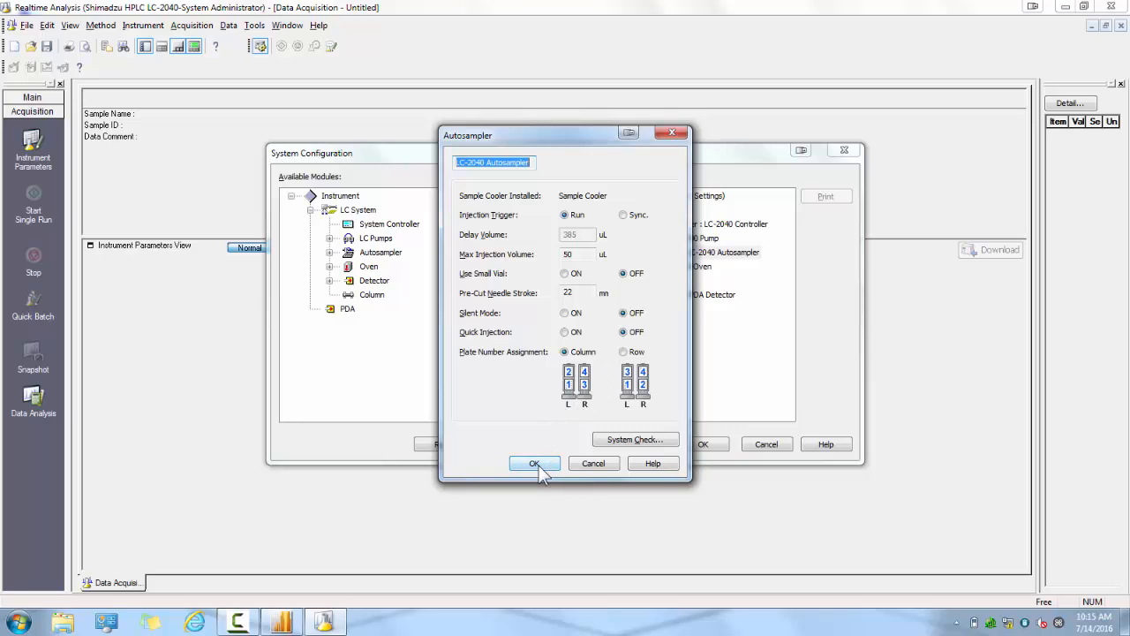
{"action": "left_click", "coordinate": [533, 462]}
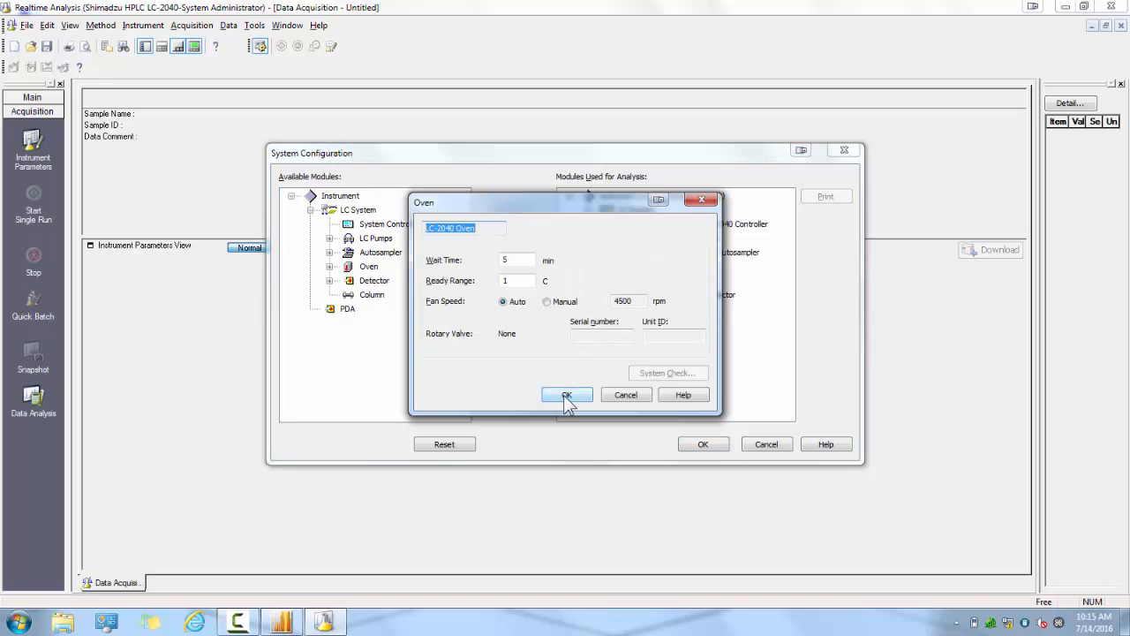
{"action": "left_click", "coordinate": [567, 395]}
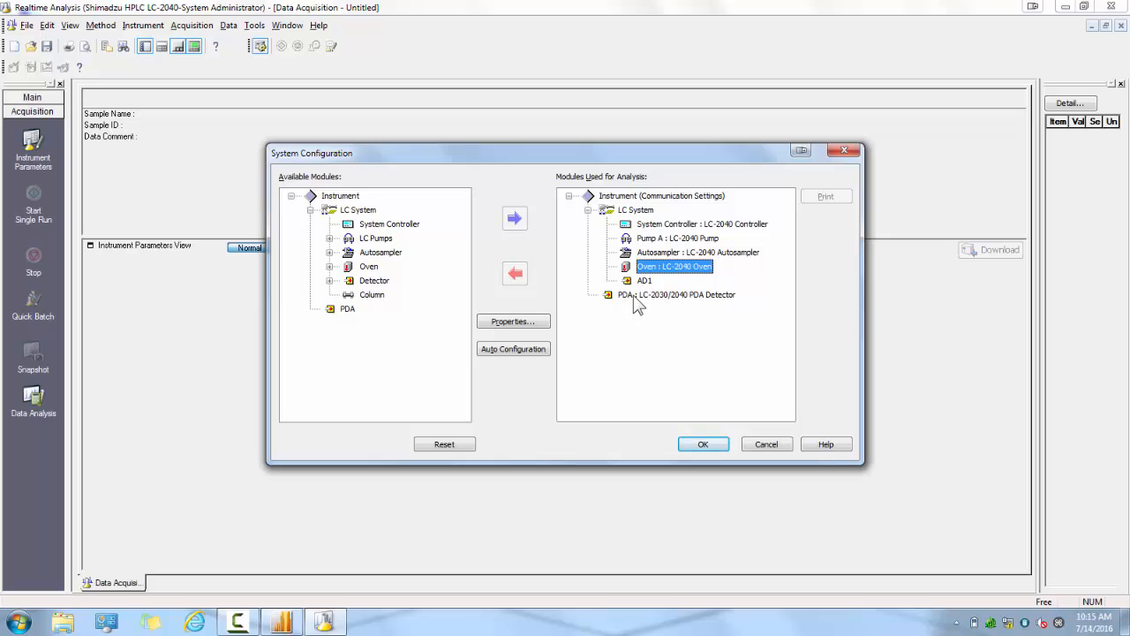
{"action": "left_click", "coordinate": [512, 321]}
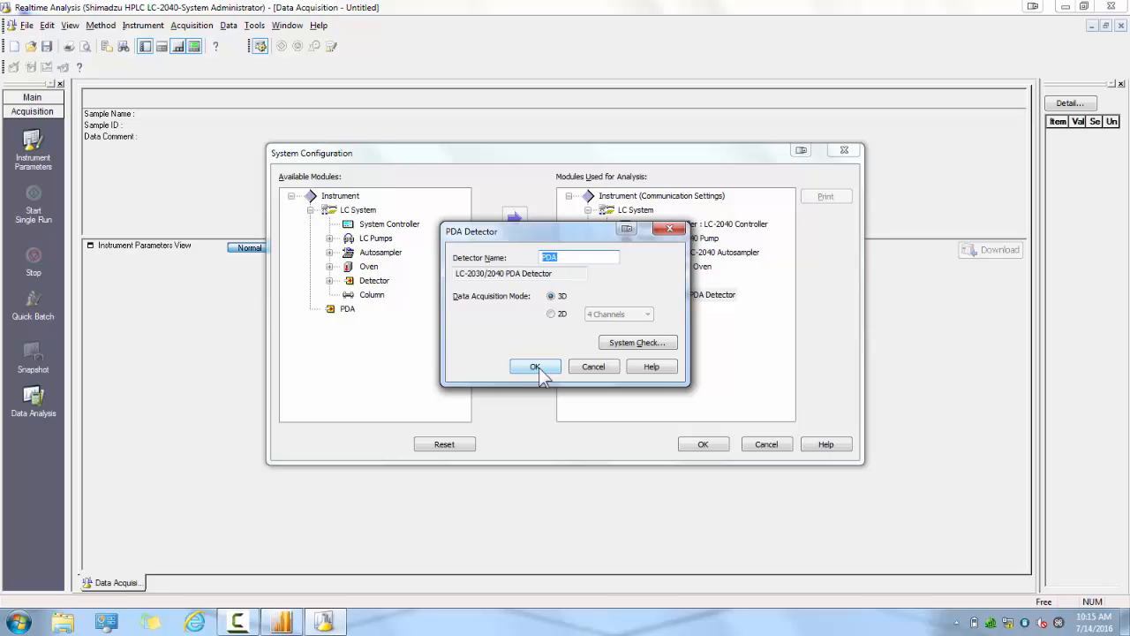
{"action": "left_click", "coordinate": [533, 365]}
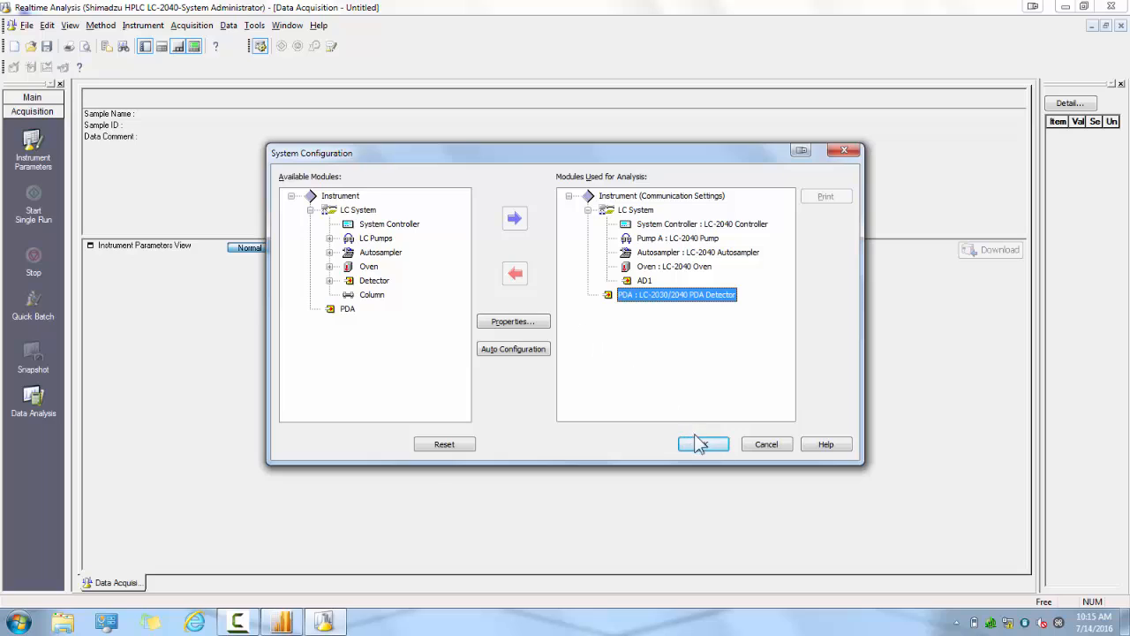
- Apply the LC-2040 system configuration, confirm LC Ready / PDA Ready, then exit Realtime Analysis answering the save-method prompt
{"action": "left_click", "coordinate": [702, 443]}
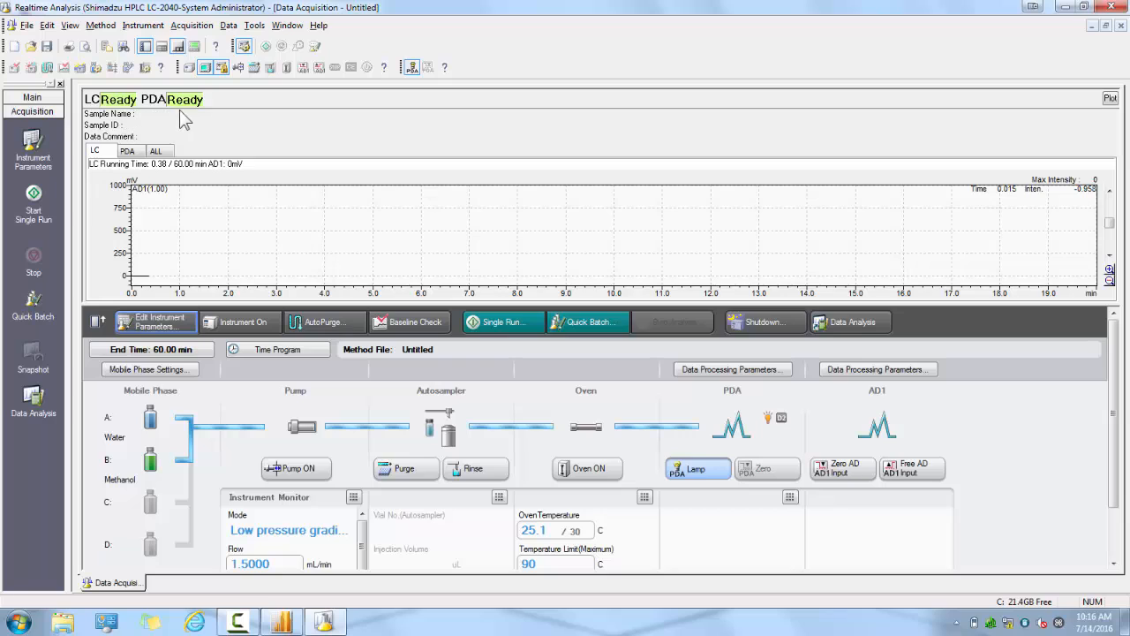
{"action": "mouse_move", "coordinate": [192, 120]}
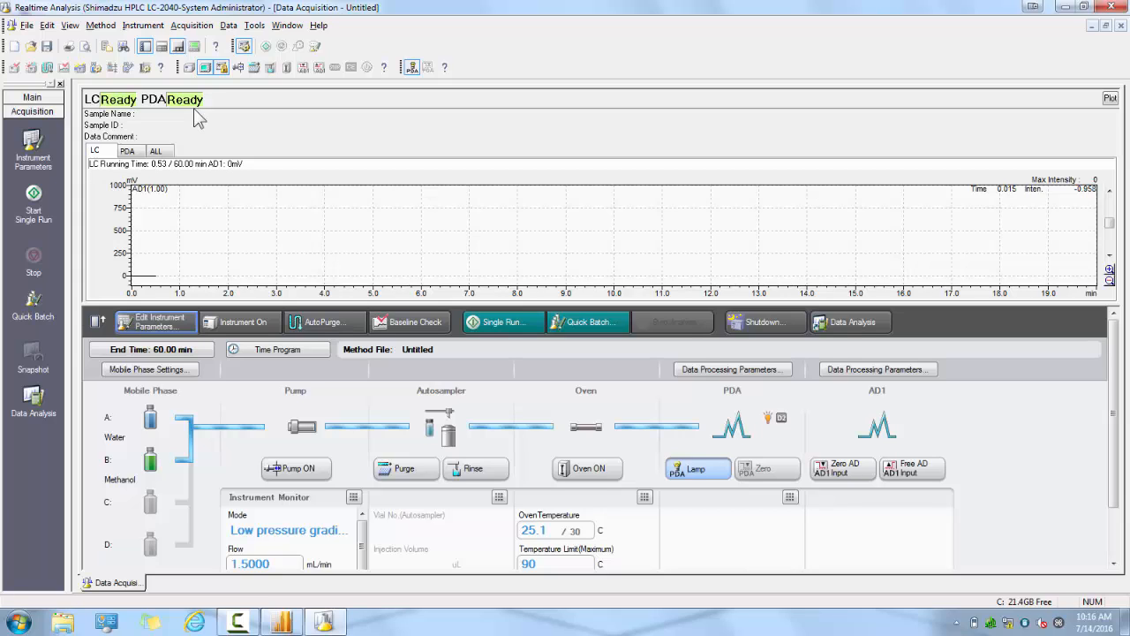
{"action": "mouse_move", "coordinate": [851, 138]}
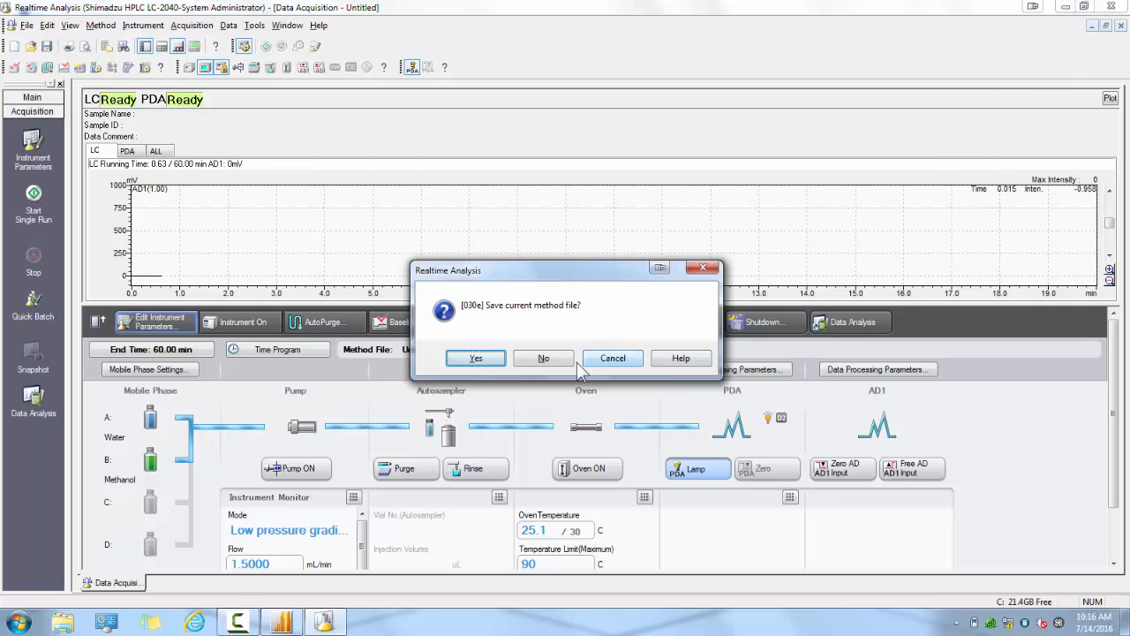
{"action": "left_click", "coordinate": [544, 357]}
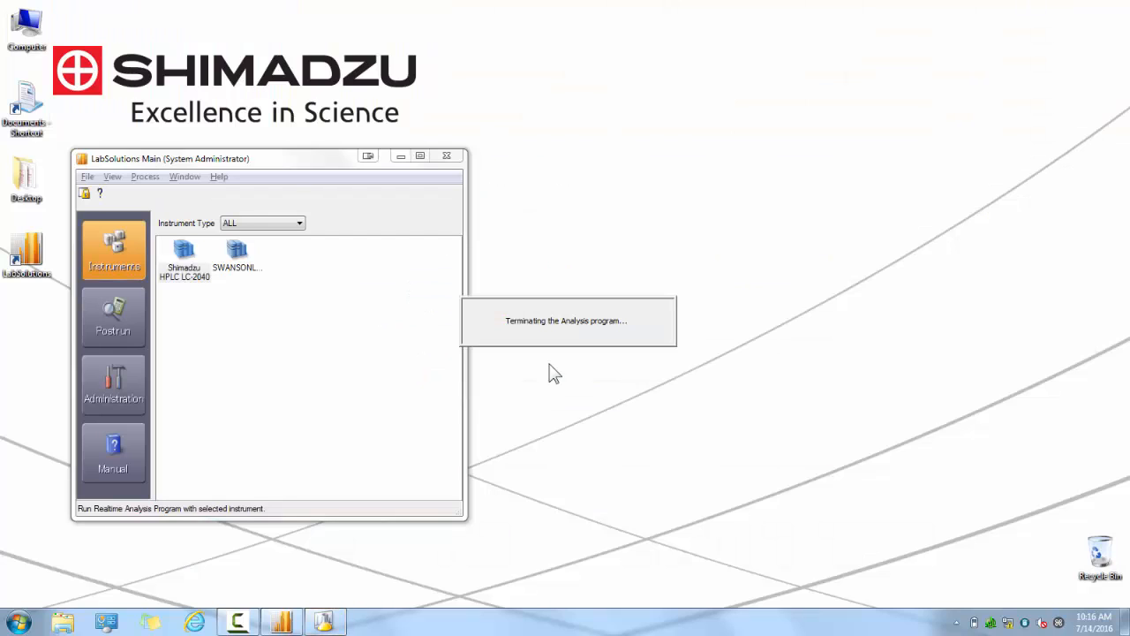